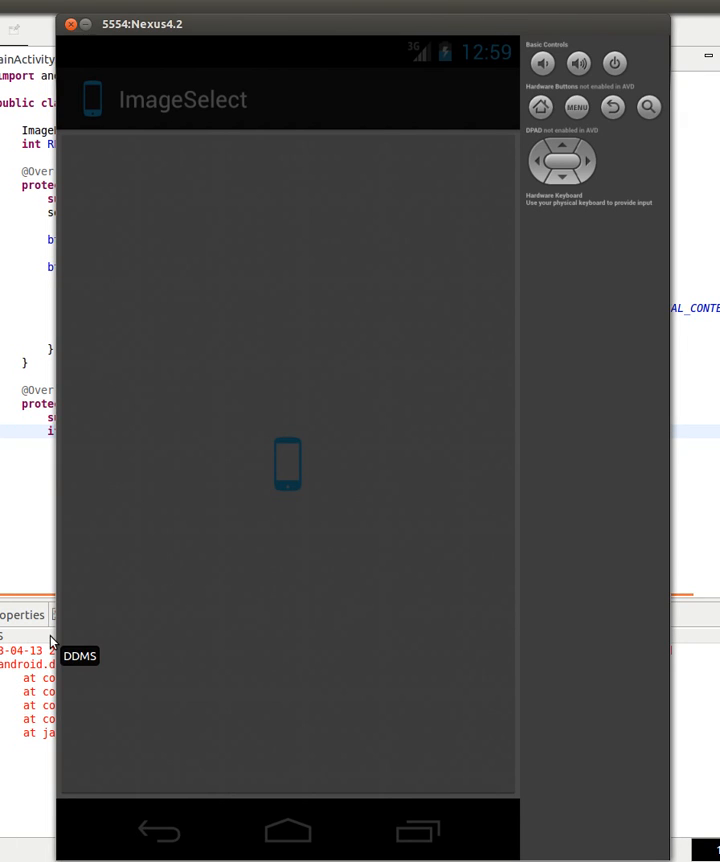
mouse_move(321, 208)
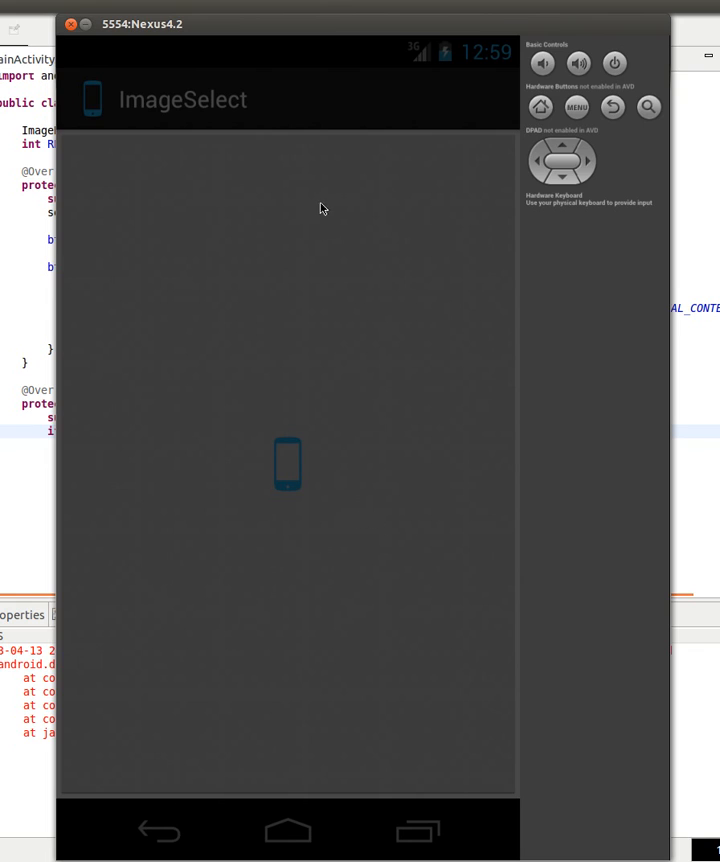
mouse_move(307, 27)
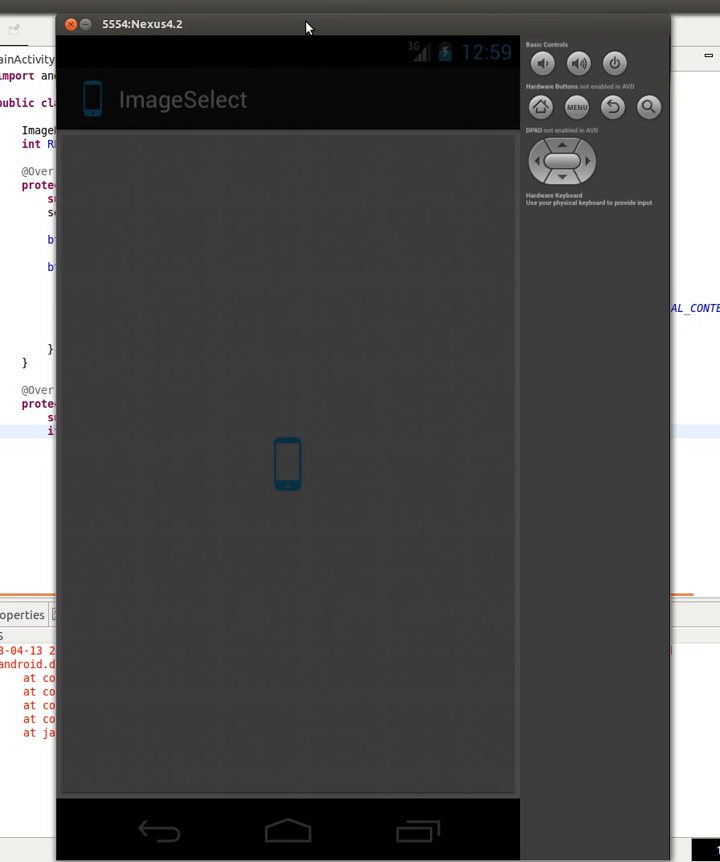
mouse_move(307, 468)
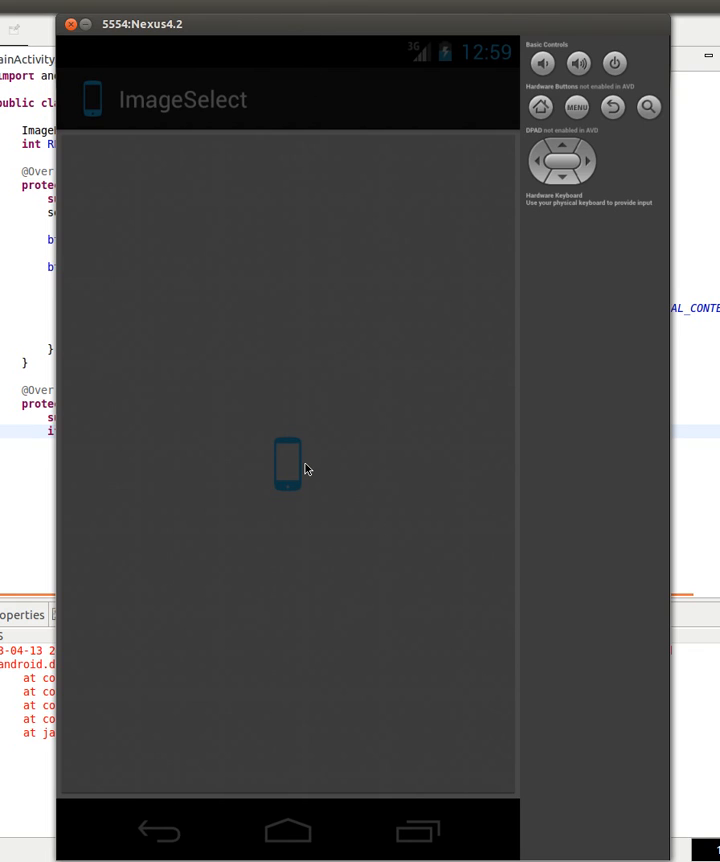
mouse_move(323, 514)
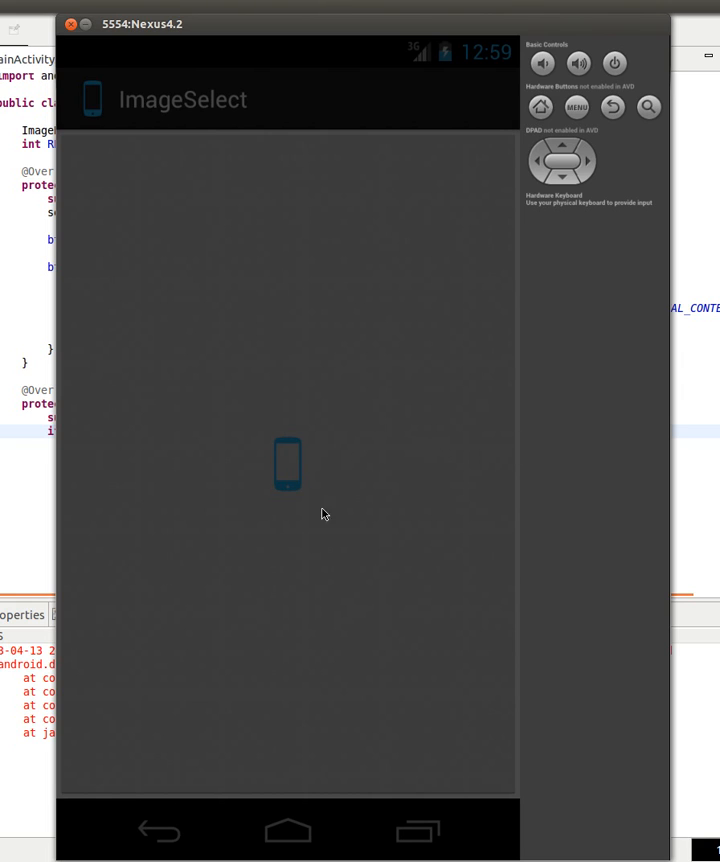
mouse_move(270, 463)
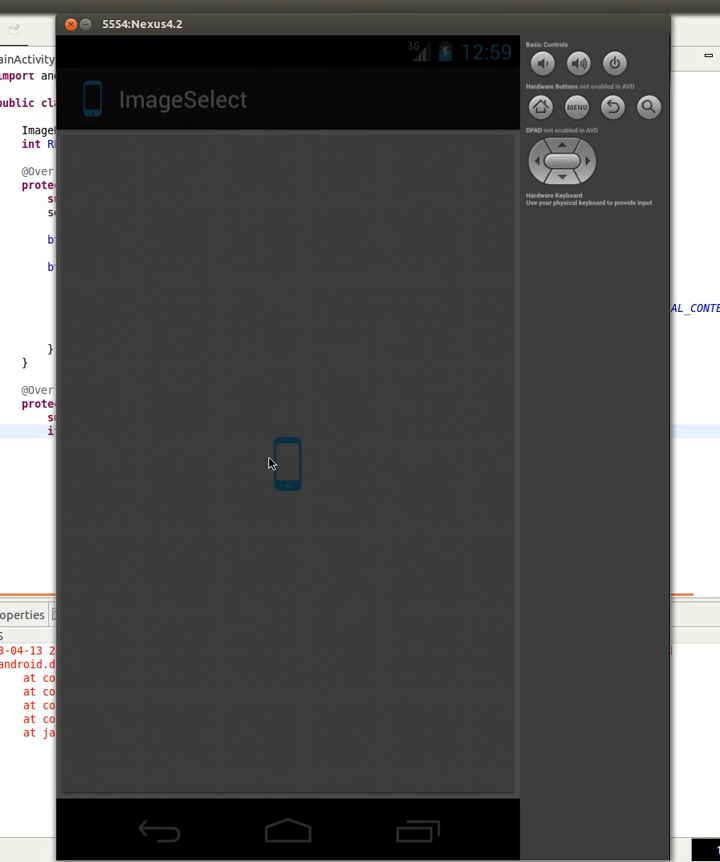
mouse_move(350, 492)
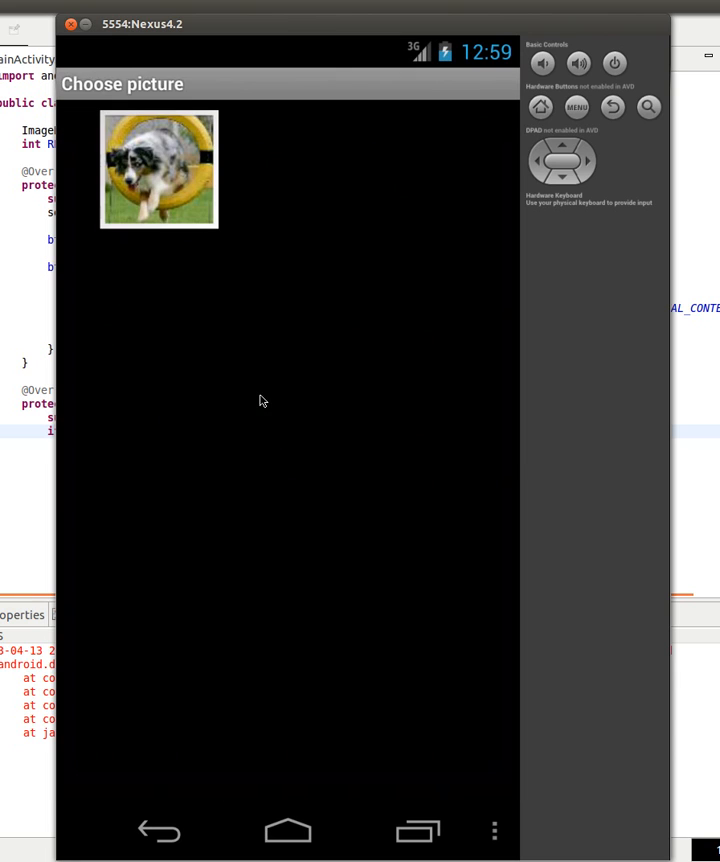
mouse_move(168, 170)
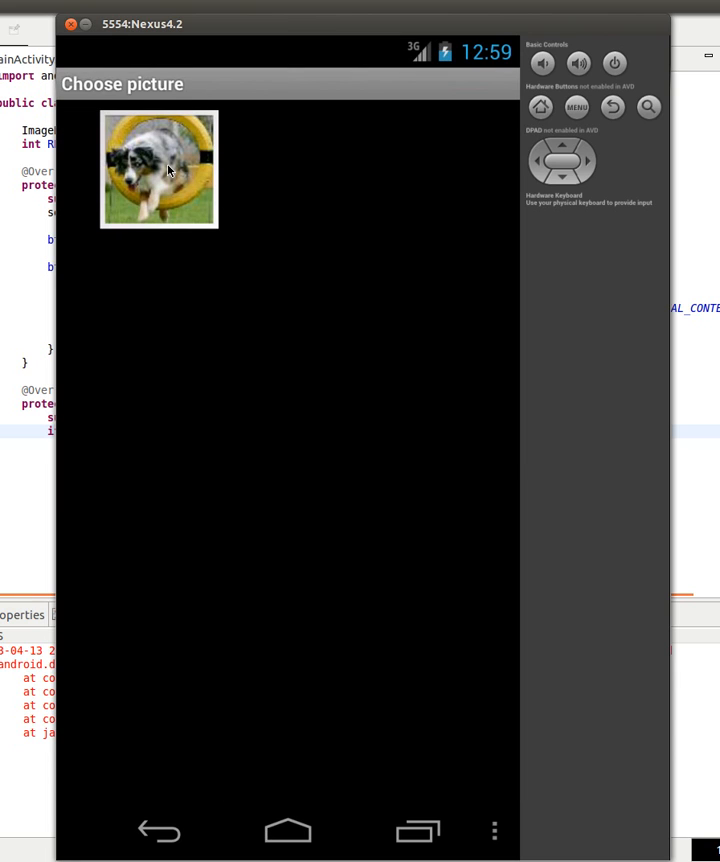
Pick the photo of the dog jumping through a hoop from the Choose picture gallery
click(158, 168)
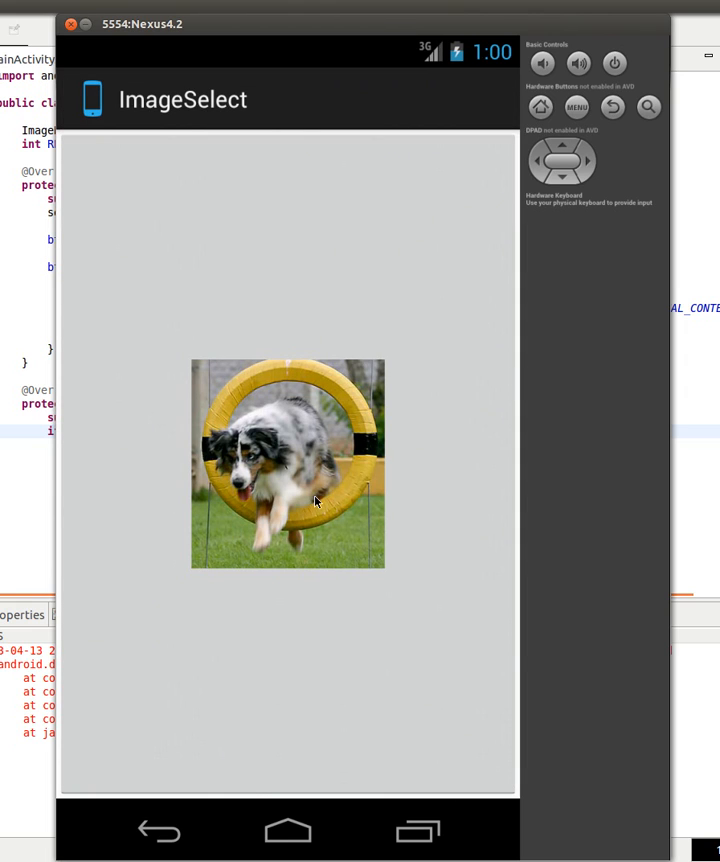
mouse_move(350, 389)
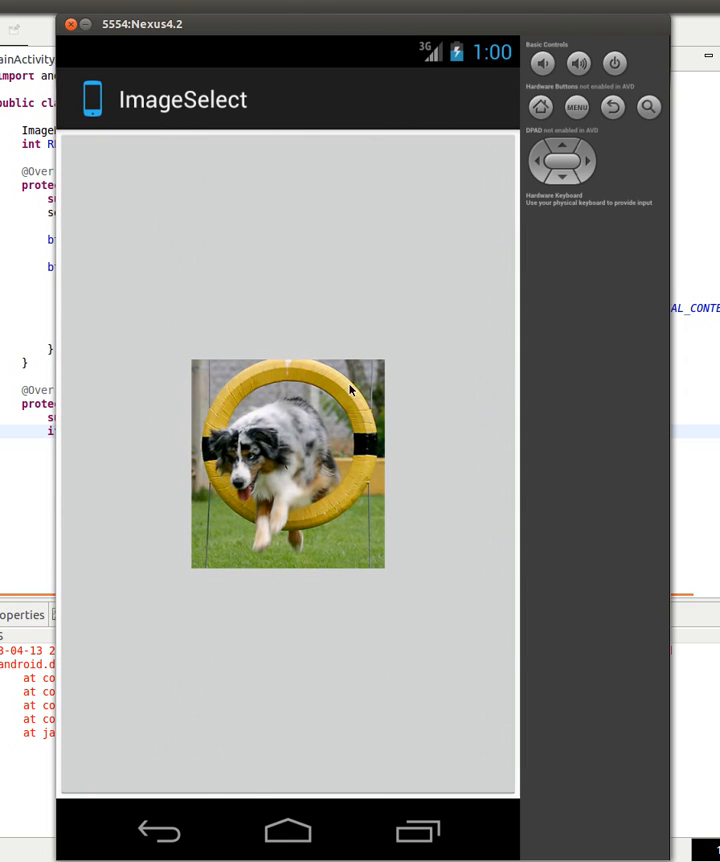
mouse_move(294, 591)
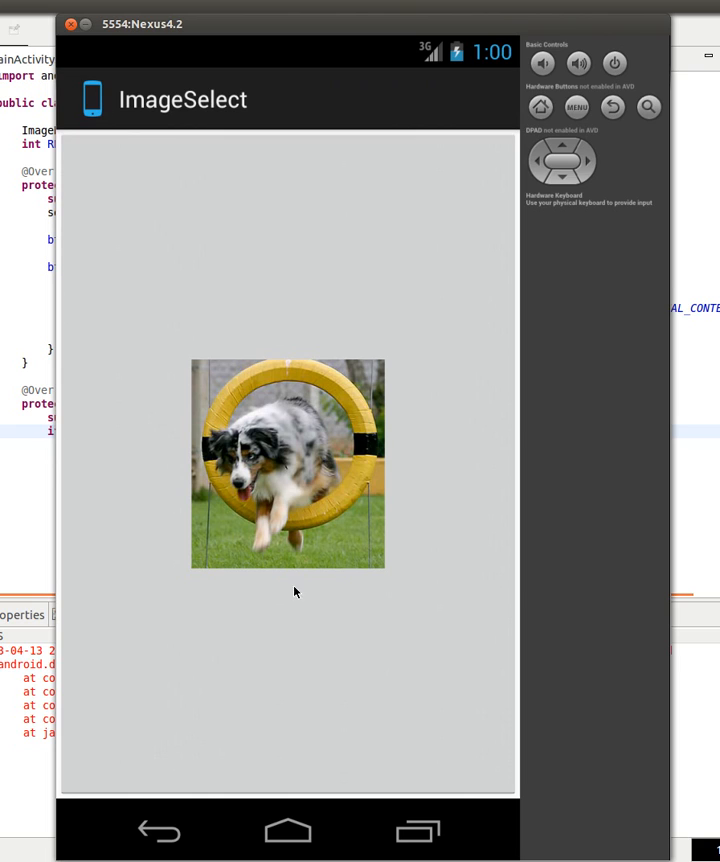
mouse_move(288, 422)
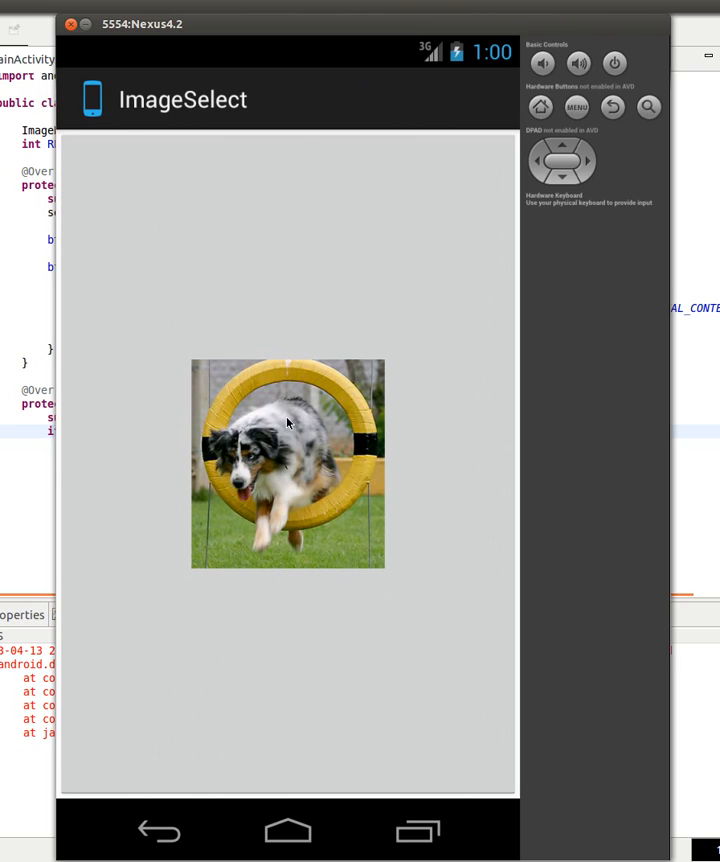
mouse_move(244, 390)
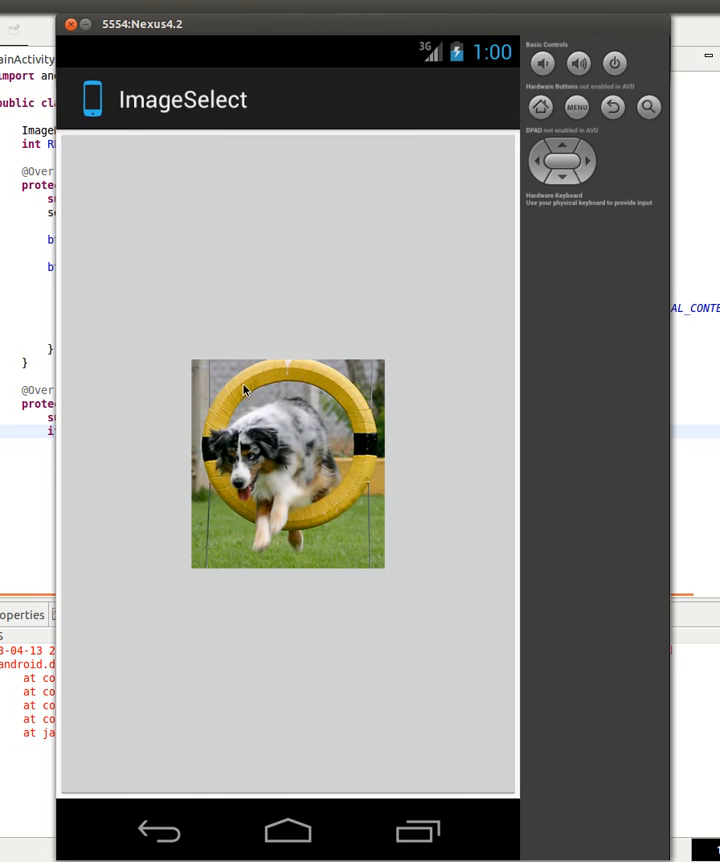
mouse_move(245, 607)
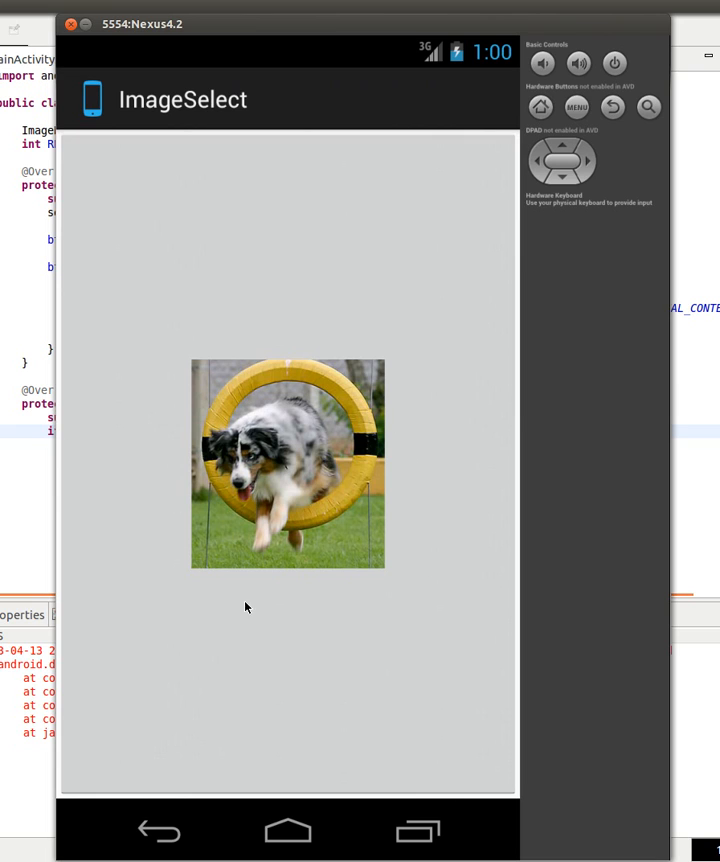
mouse_move(421, 350)
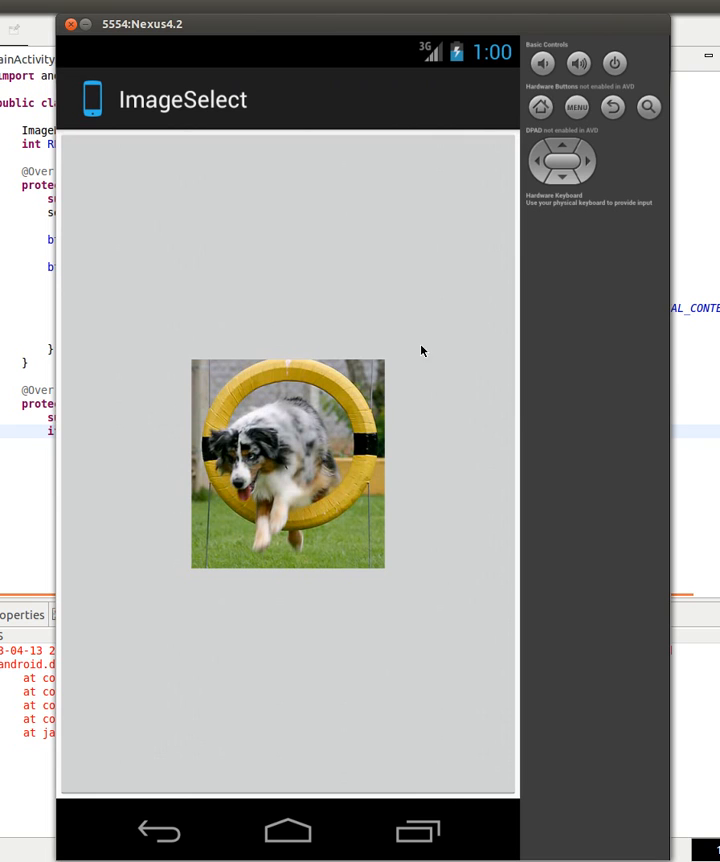
mouse_move(125, 480)
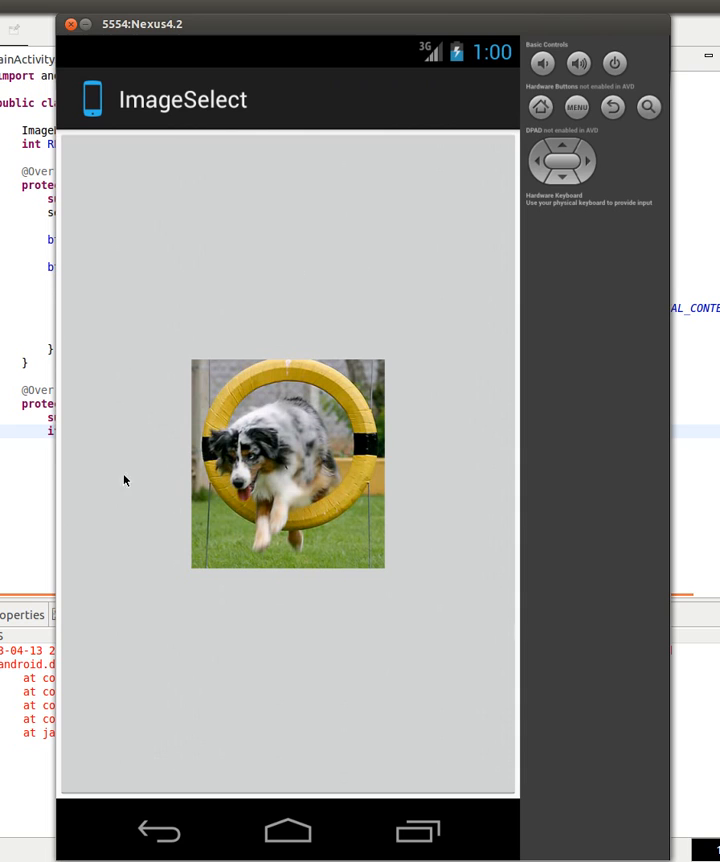
mouse_move(445, 302)
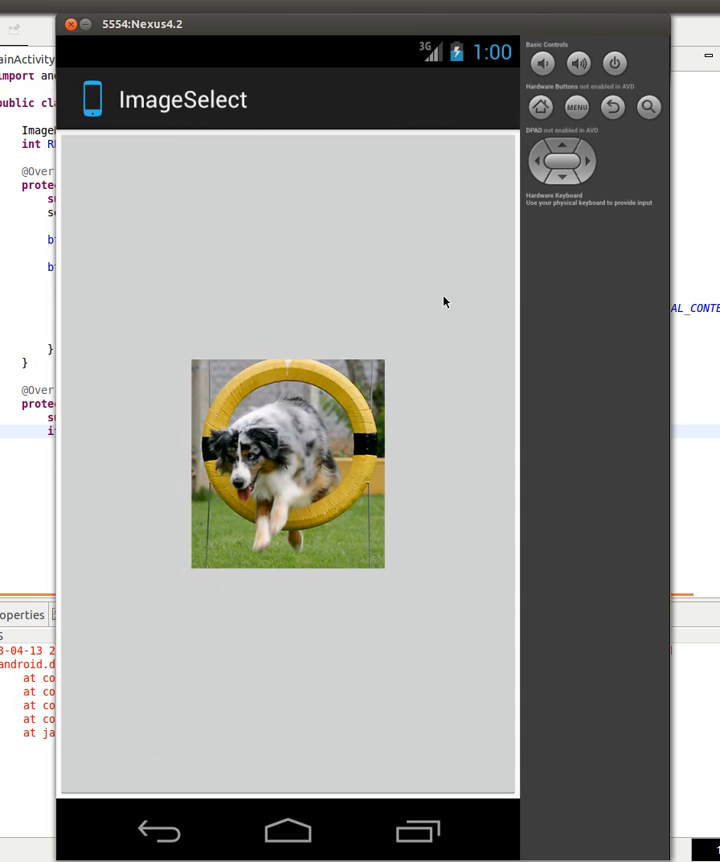
mouse_move(358, 40)
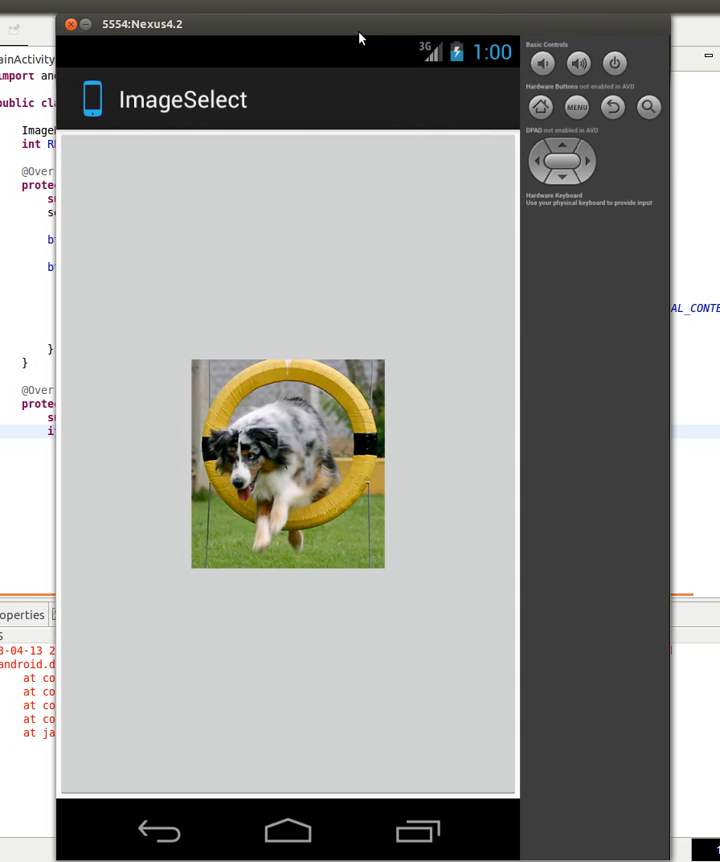
mouse_move(141, 41)
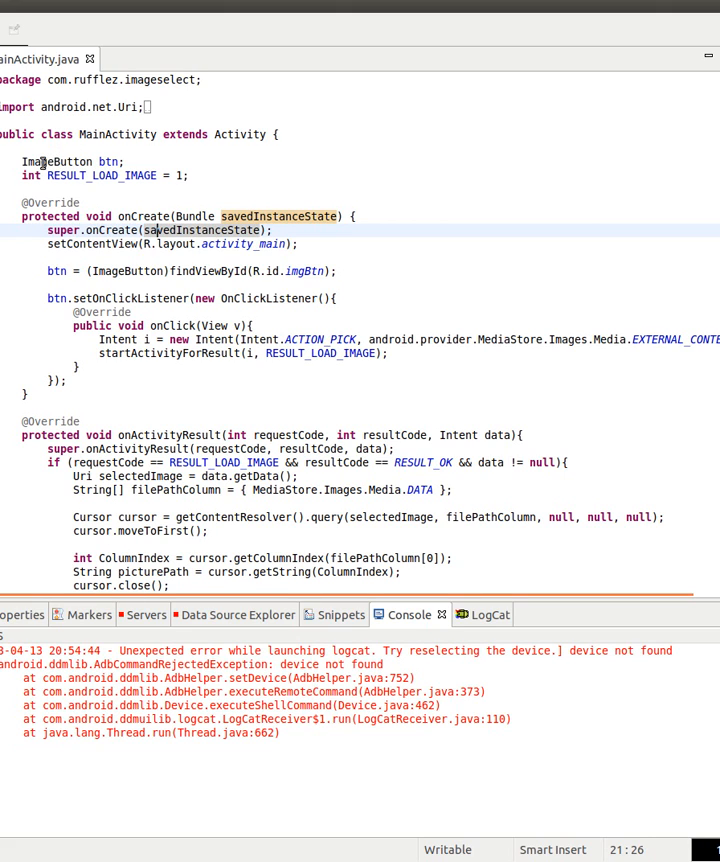
click(113, 176)
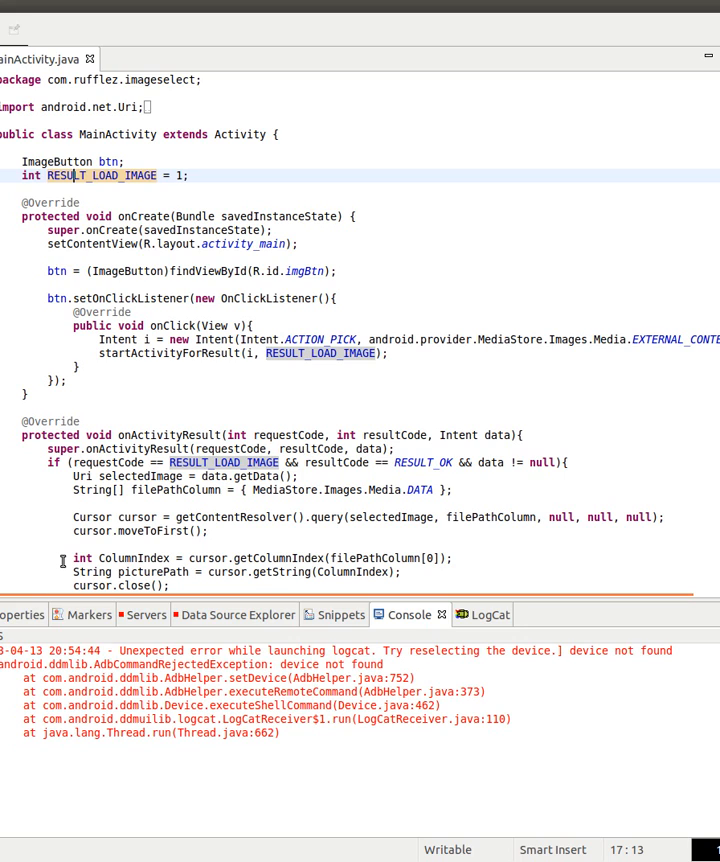
mouse_move(288, 518)
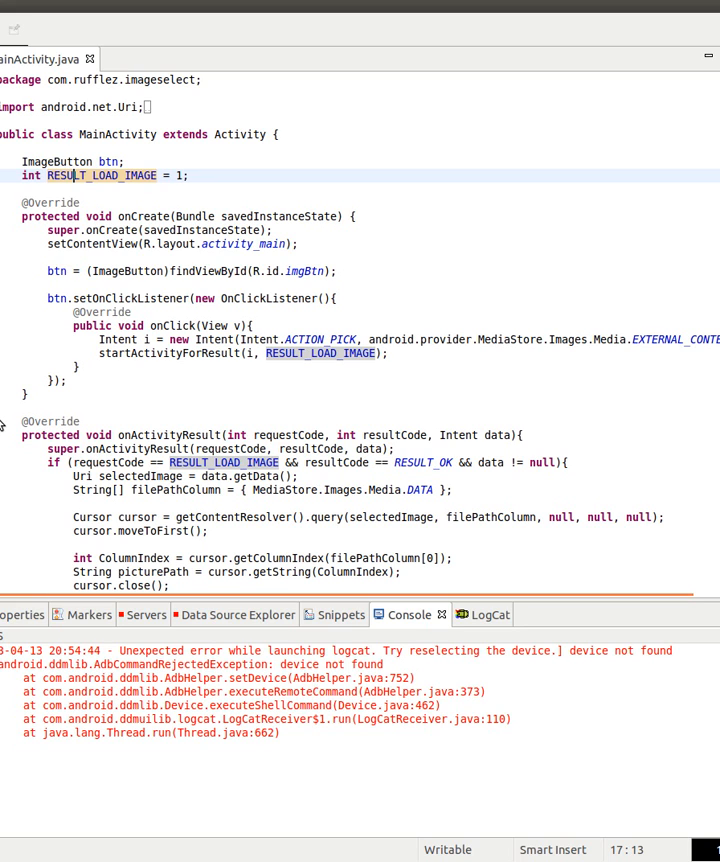
mouse_move(137, 406)
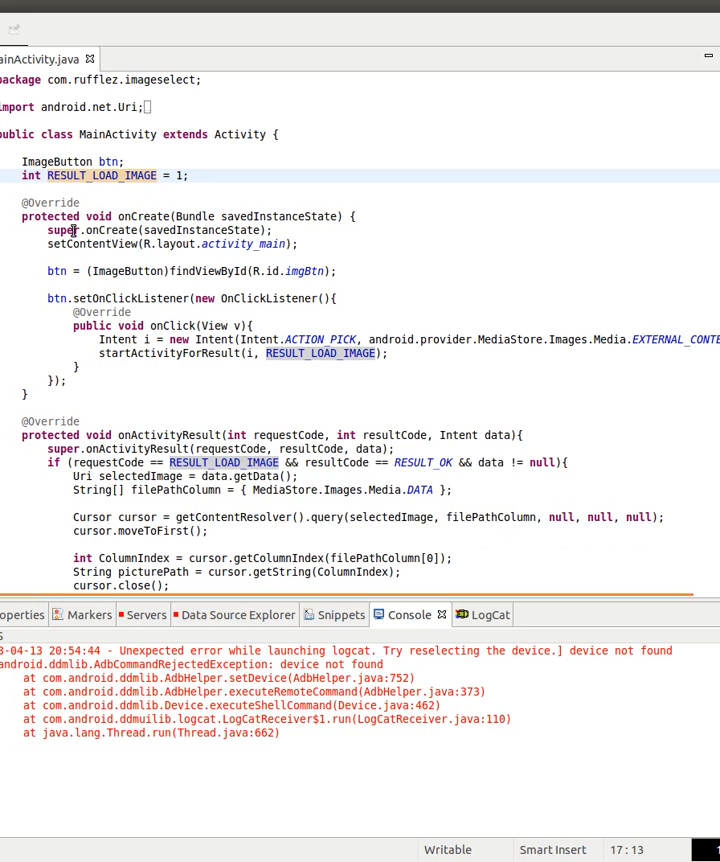
click(79, 202)
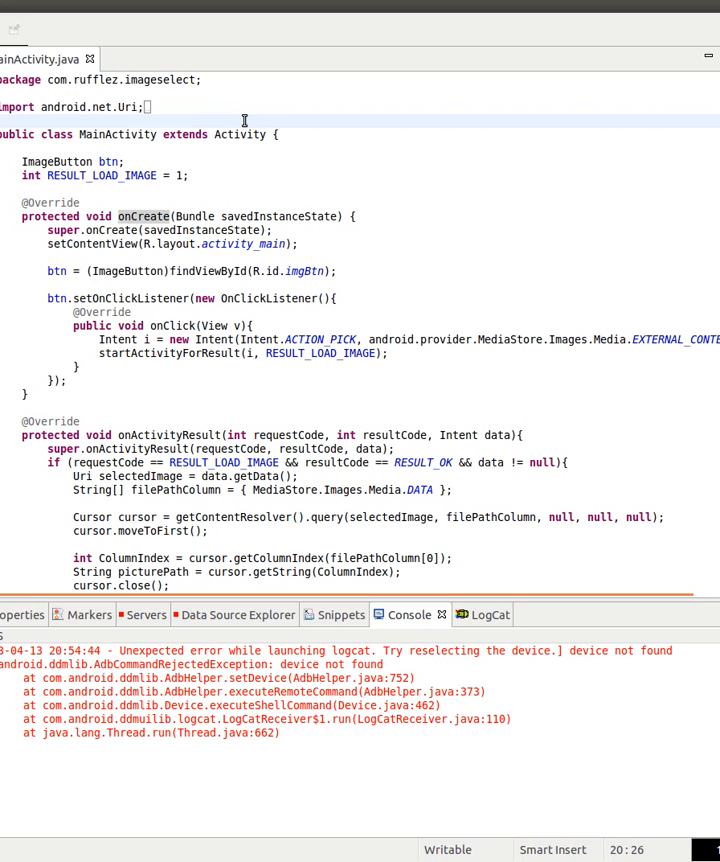
click(250, 133)
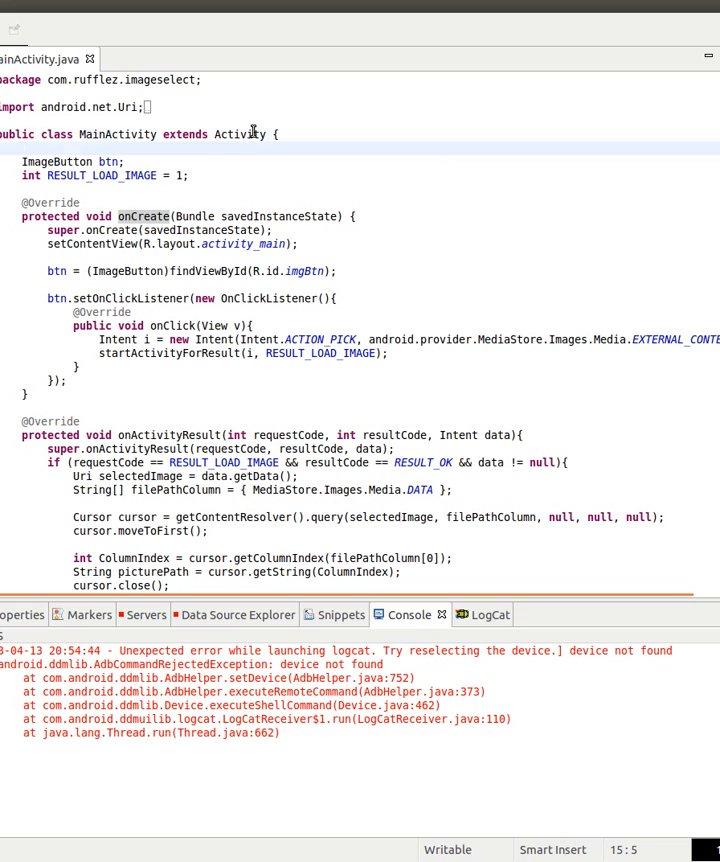
mouse_move(239, 298)
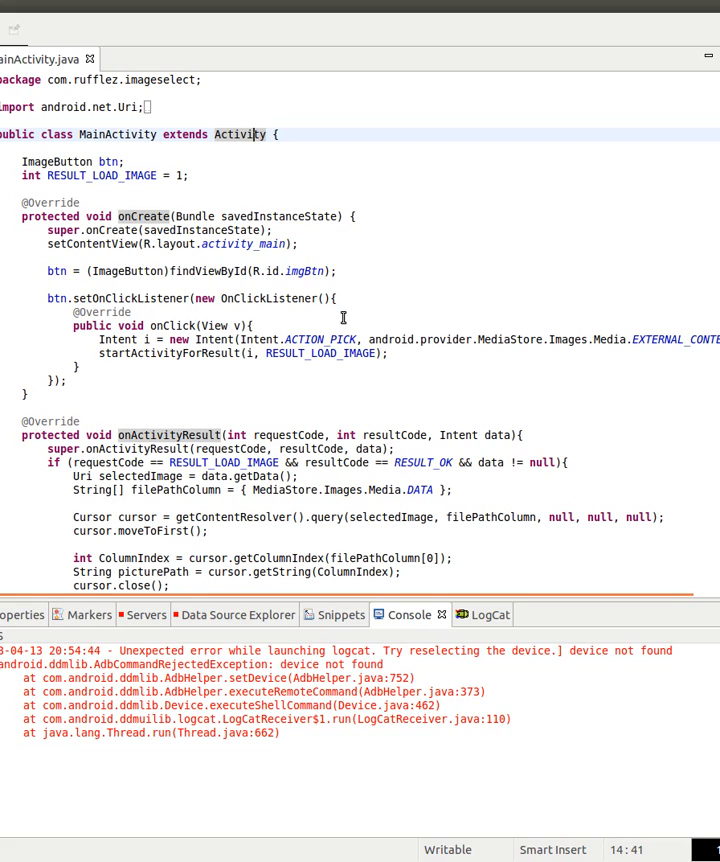
mouse_move(268, 440)
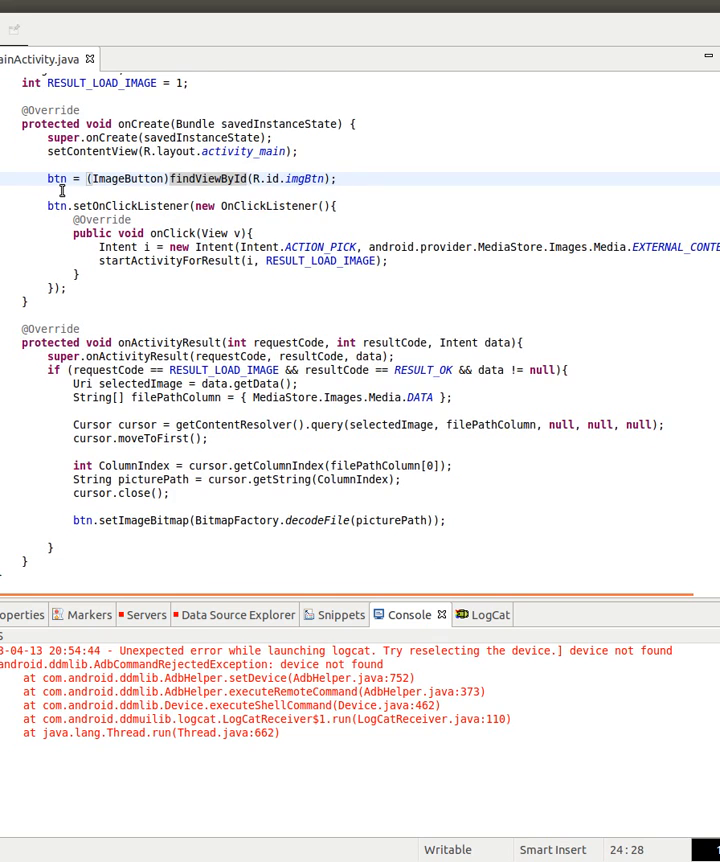
scroll(up, 3)
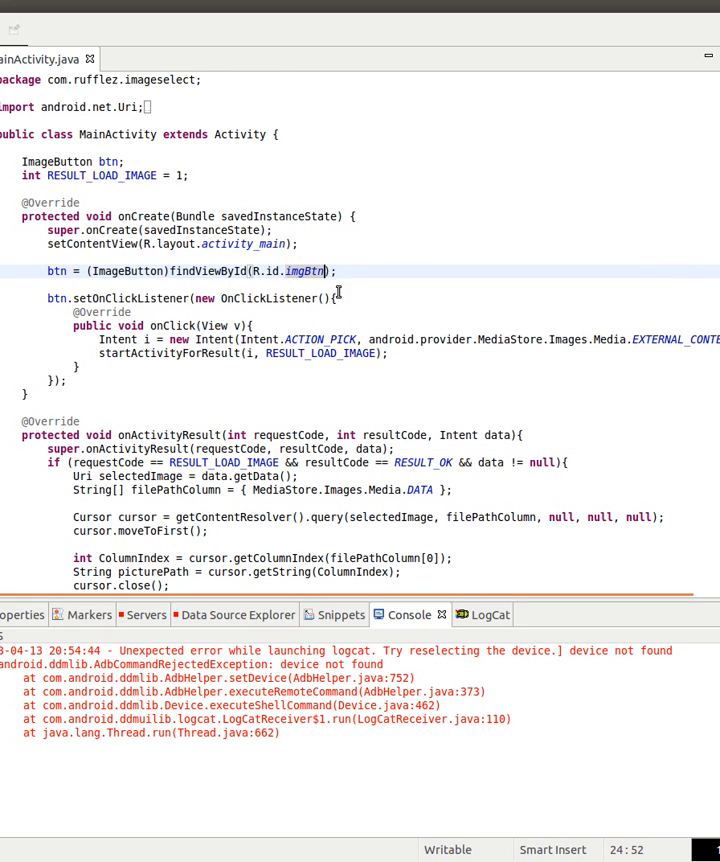
mouse_move(308, 271)
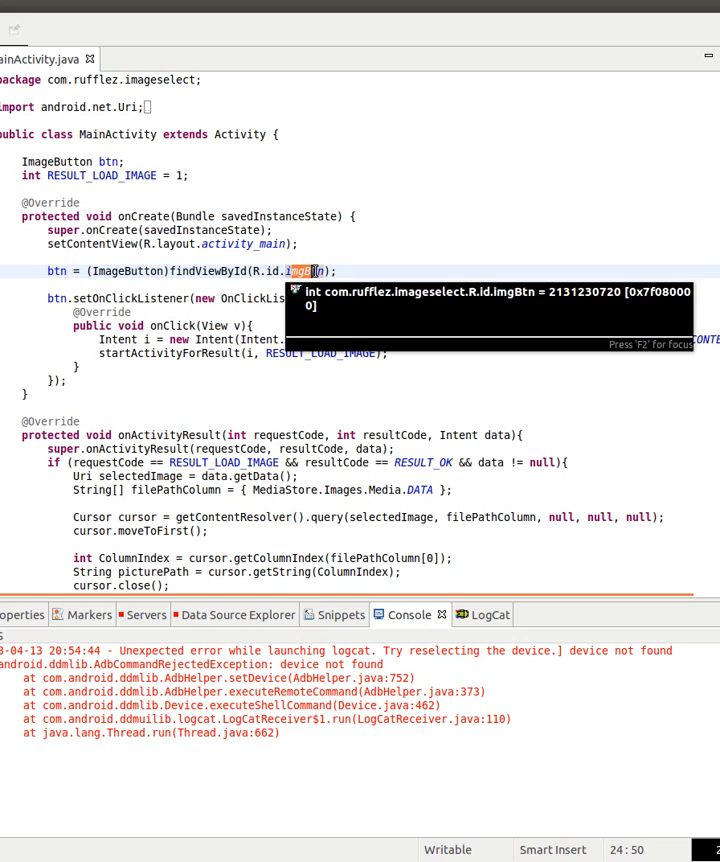
click(90, 298)
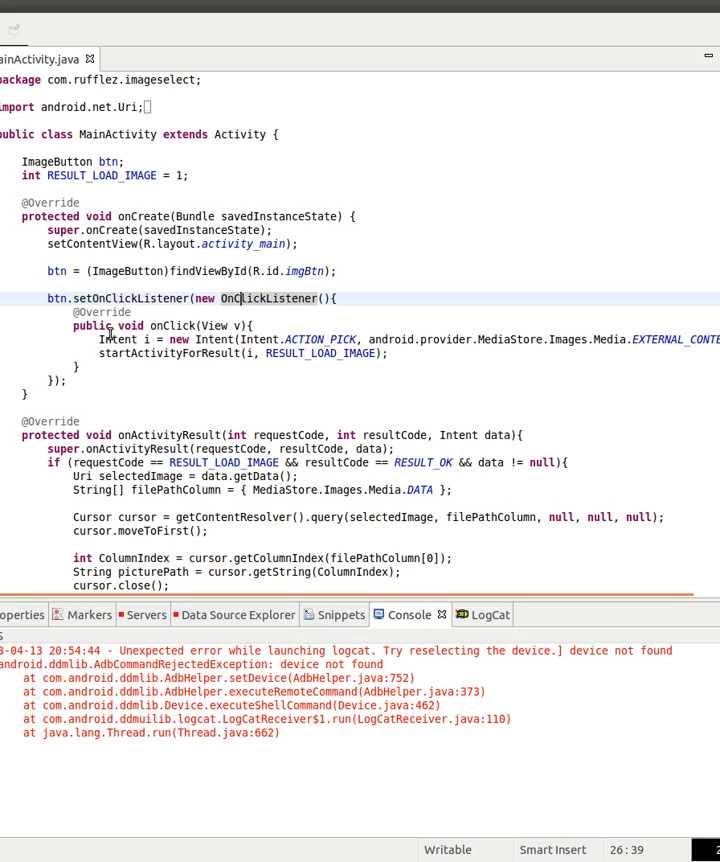
click(148, 340)
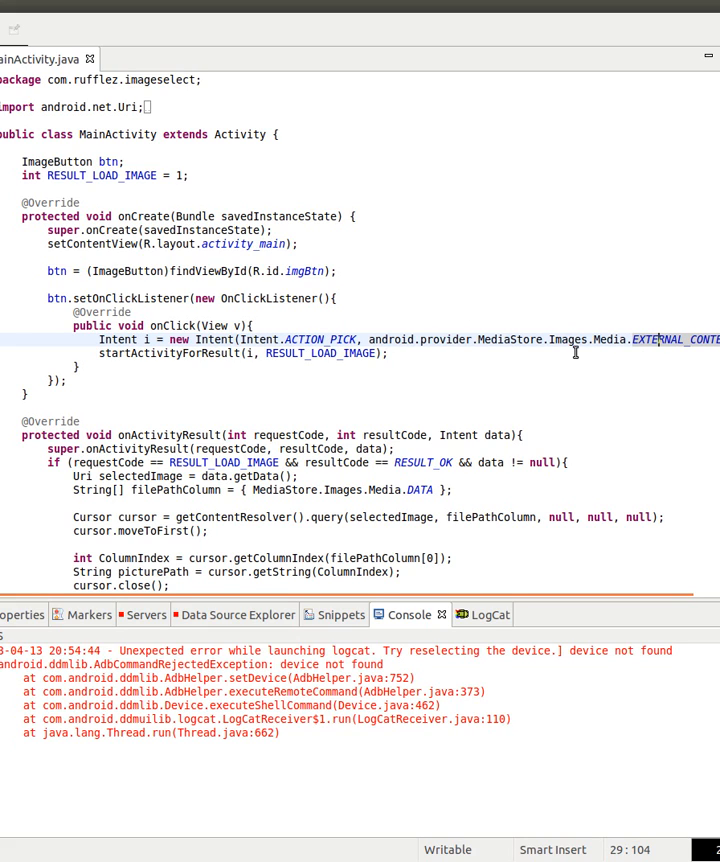
mouse_move(368, 339)
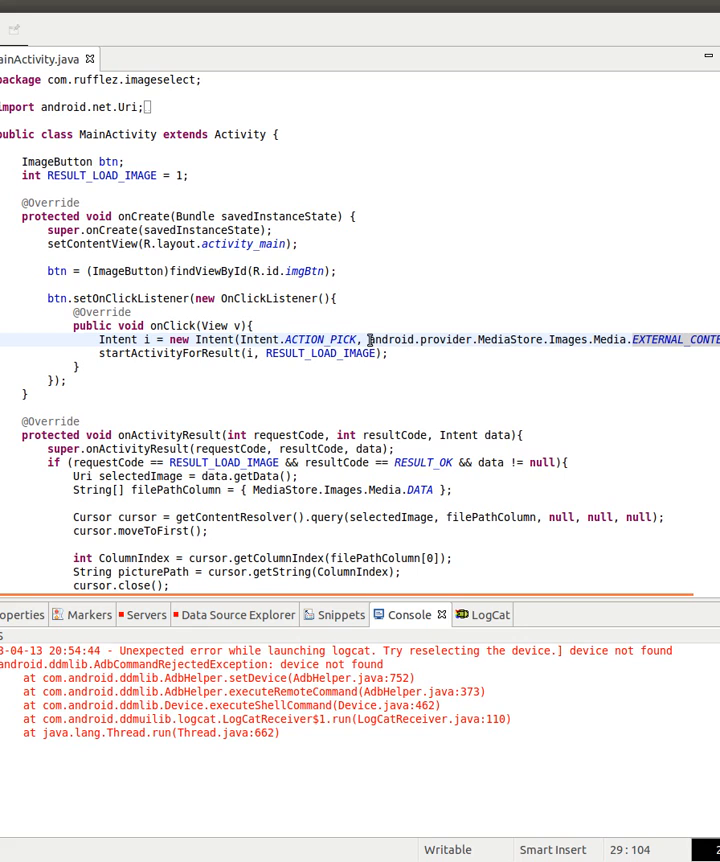
drag(370, 339, 625, 339)
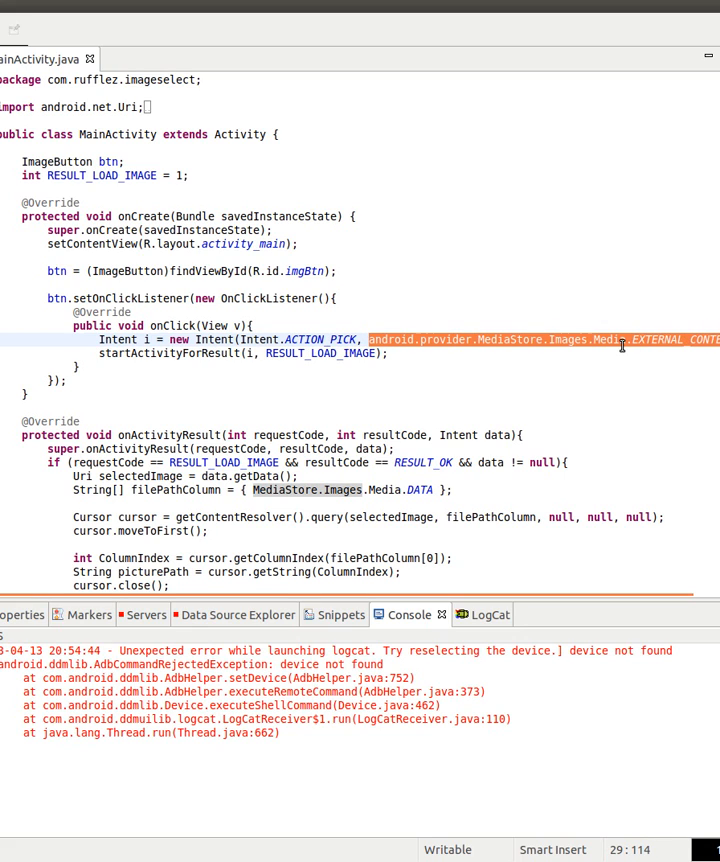
mouse_move(211, 349)
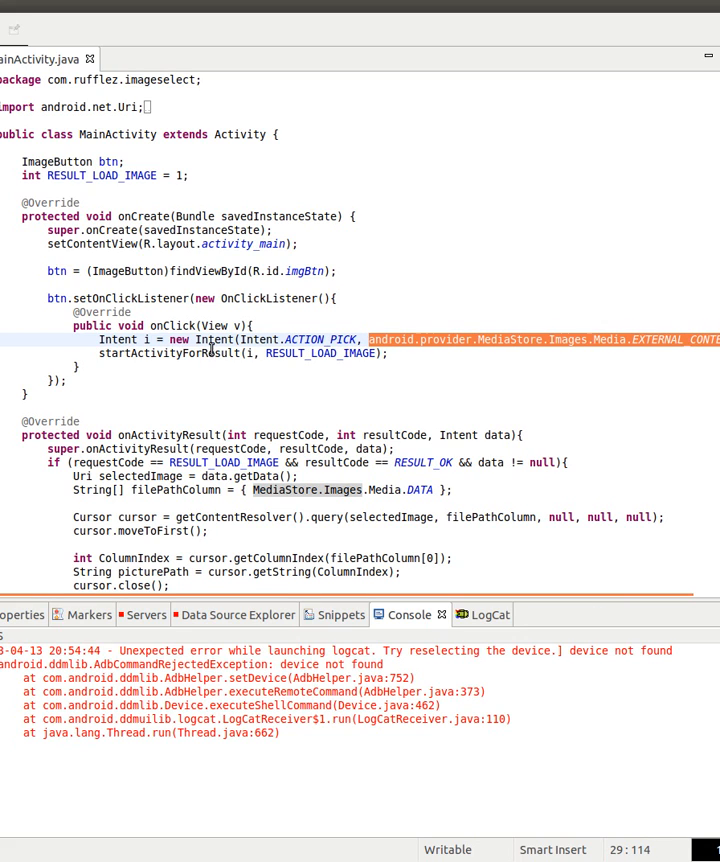
click(97, 176)
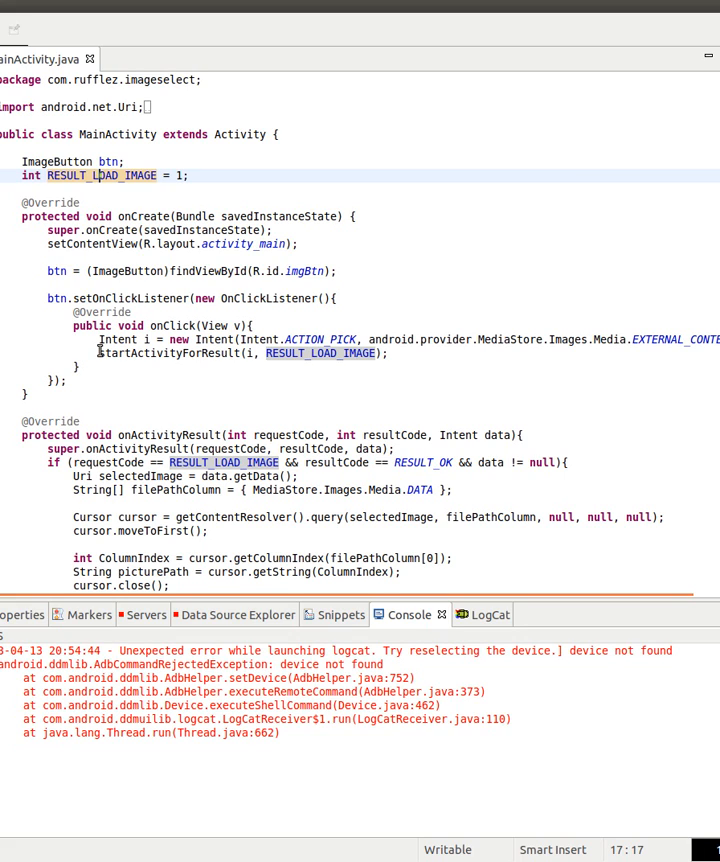
double_click(162, 353)
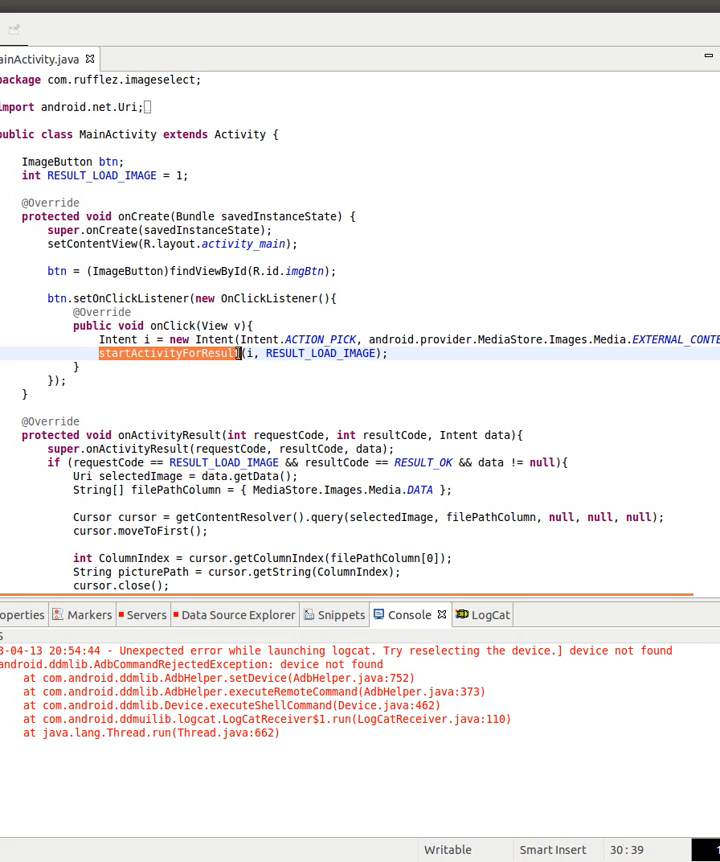
click(249, 353)
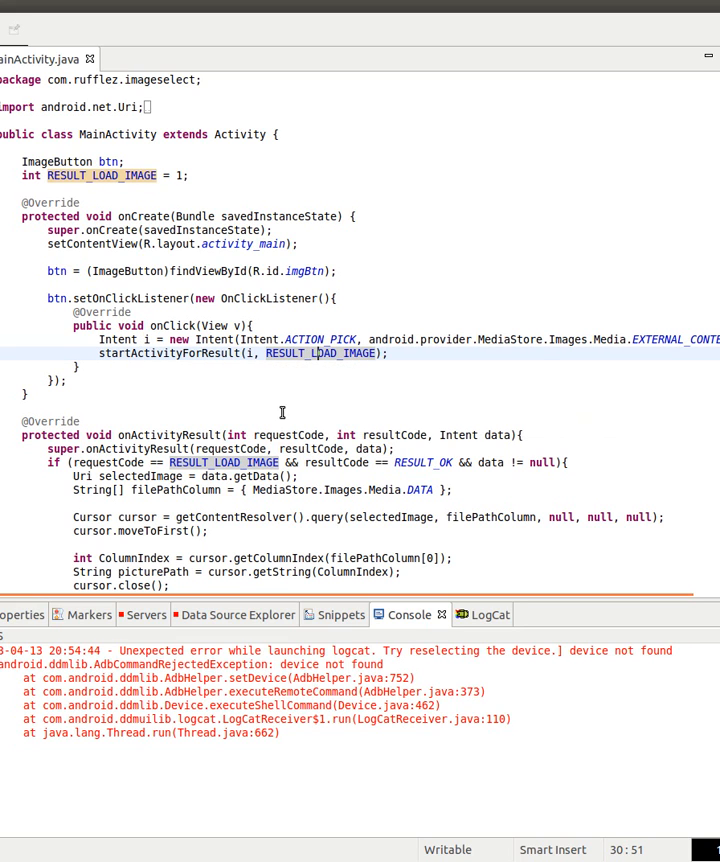
scroll(down, 3)
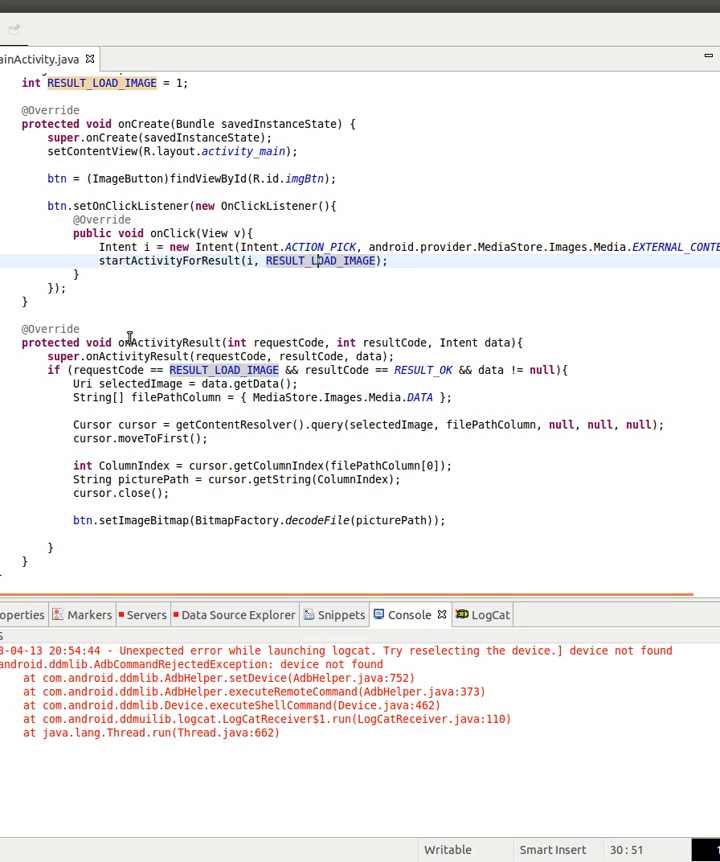
double_click(176, 342)
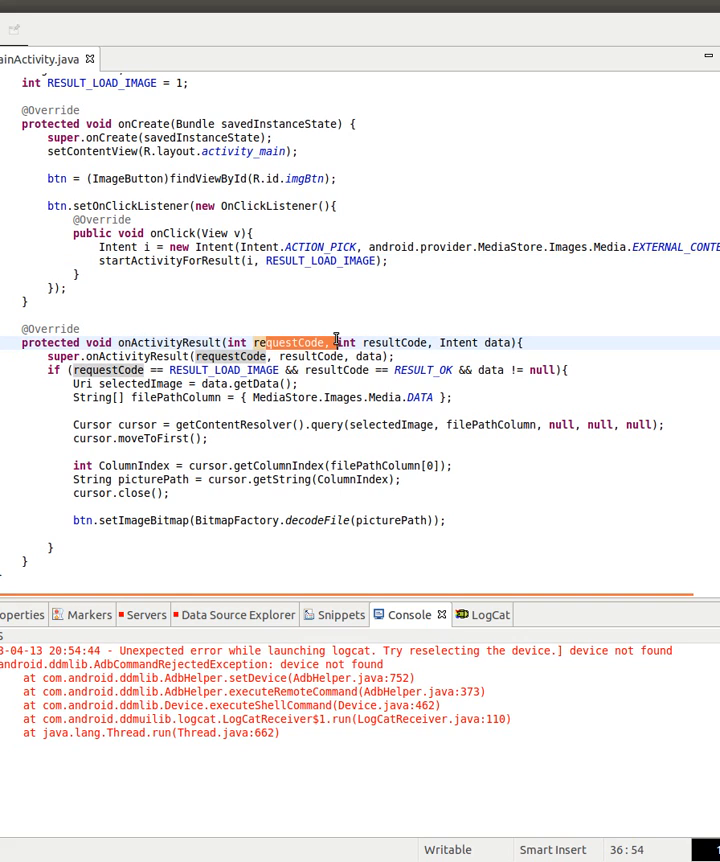
double_click(396, 342)
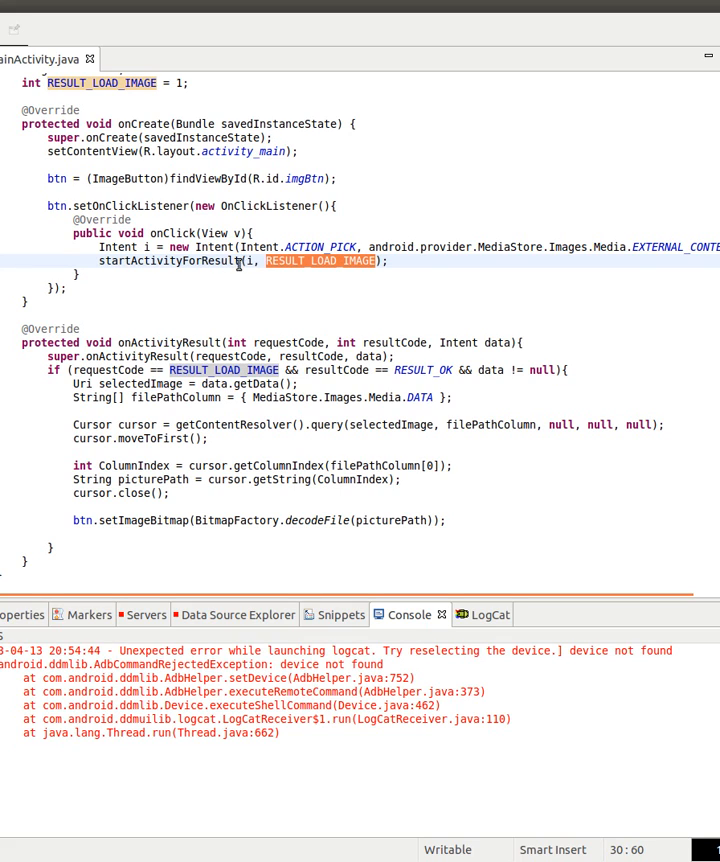
click(322, 261)
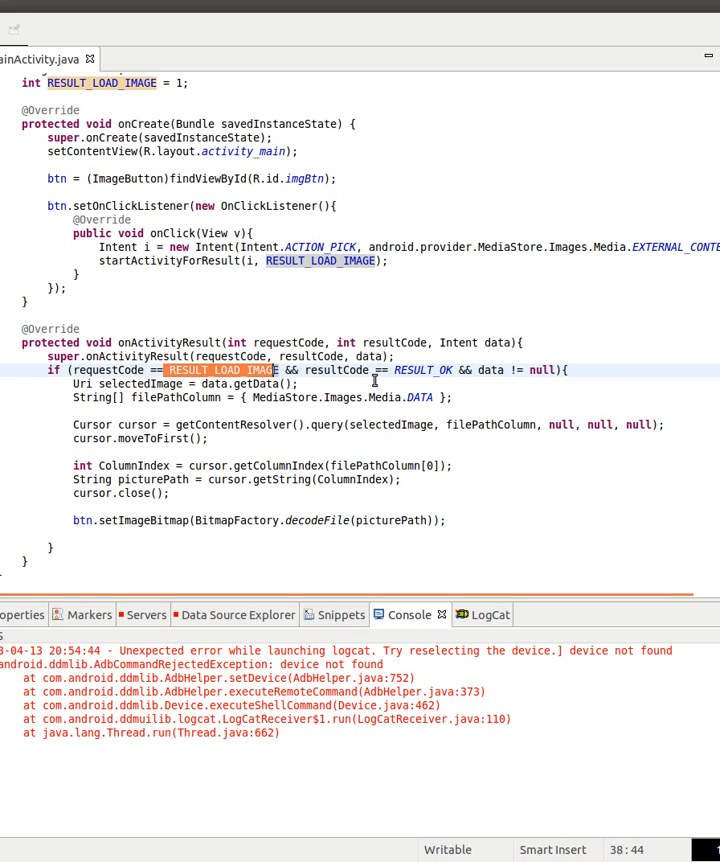
mouse_move(385, 373)
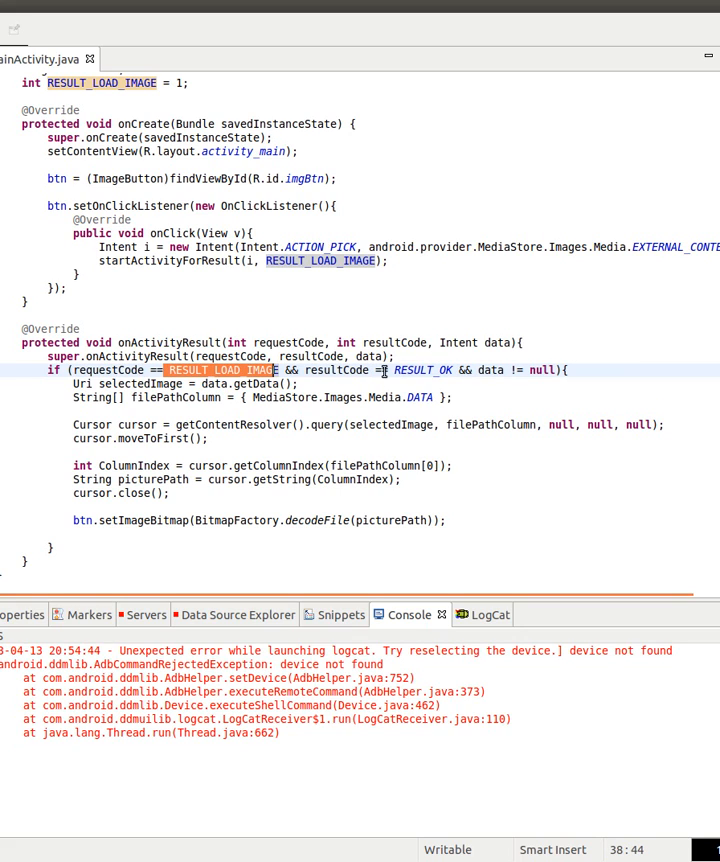
double_click(422, 370)
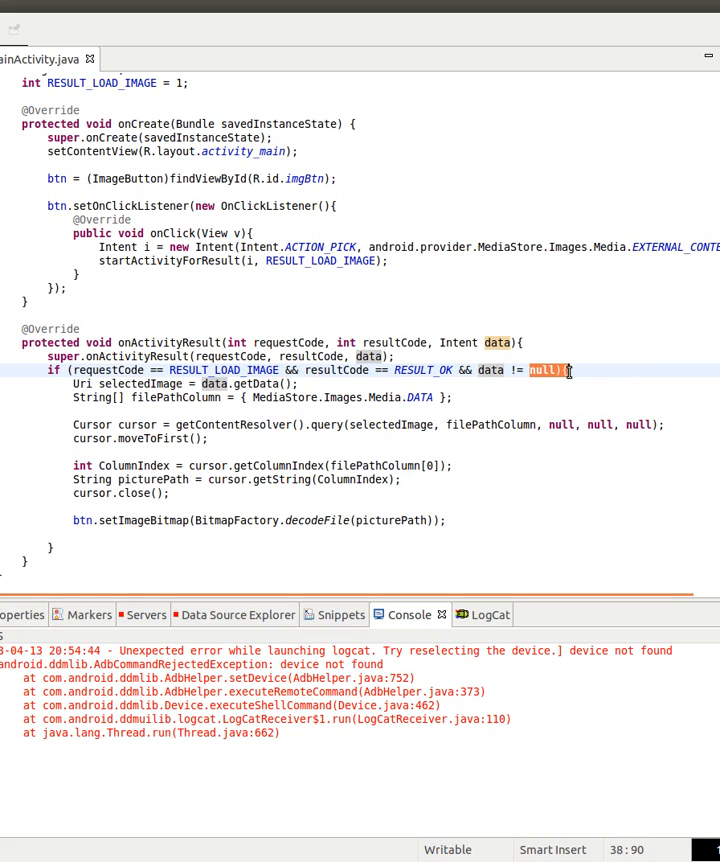
mouse_move(263, 382)
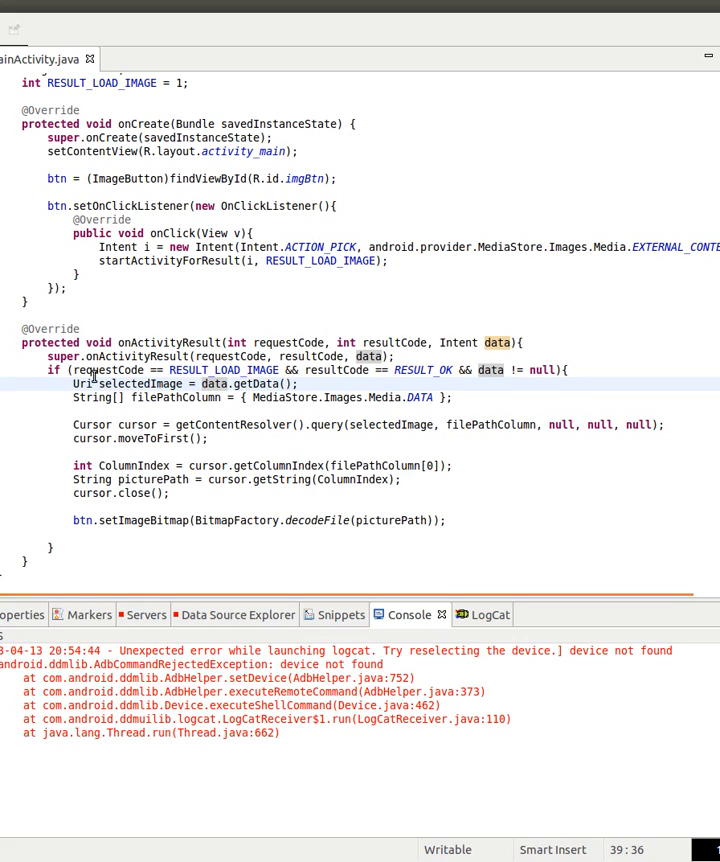
double_click(138, 383)
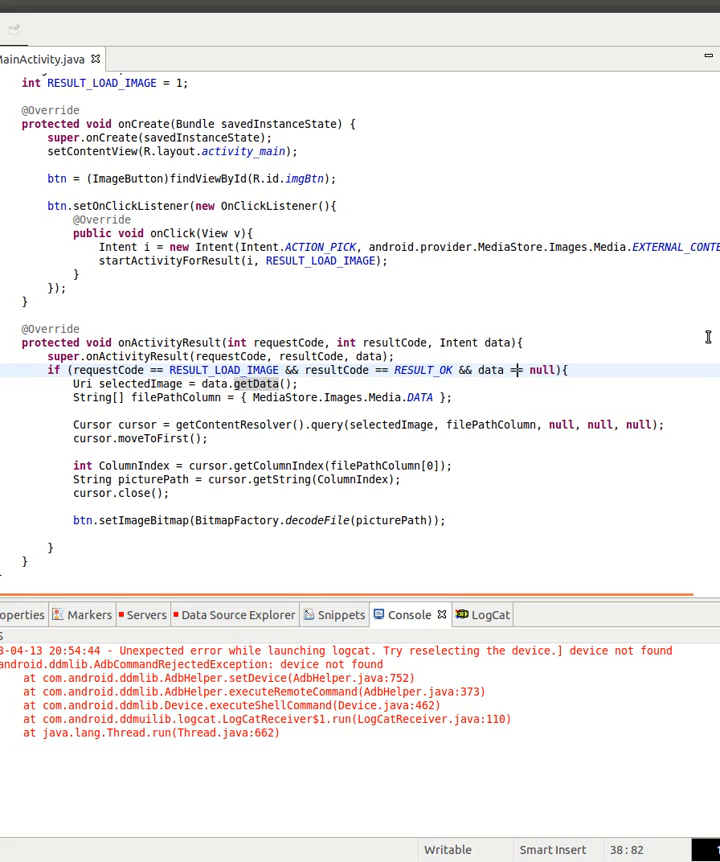
mouse_move(220, 388)
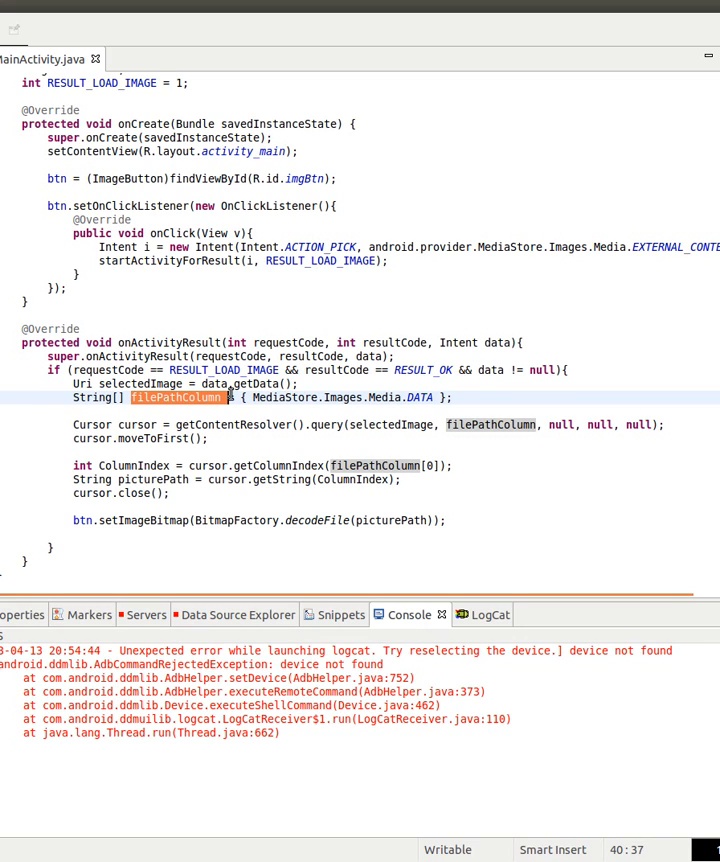
mouse_move(180, 397)
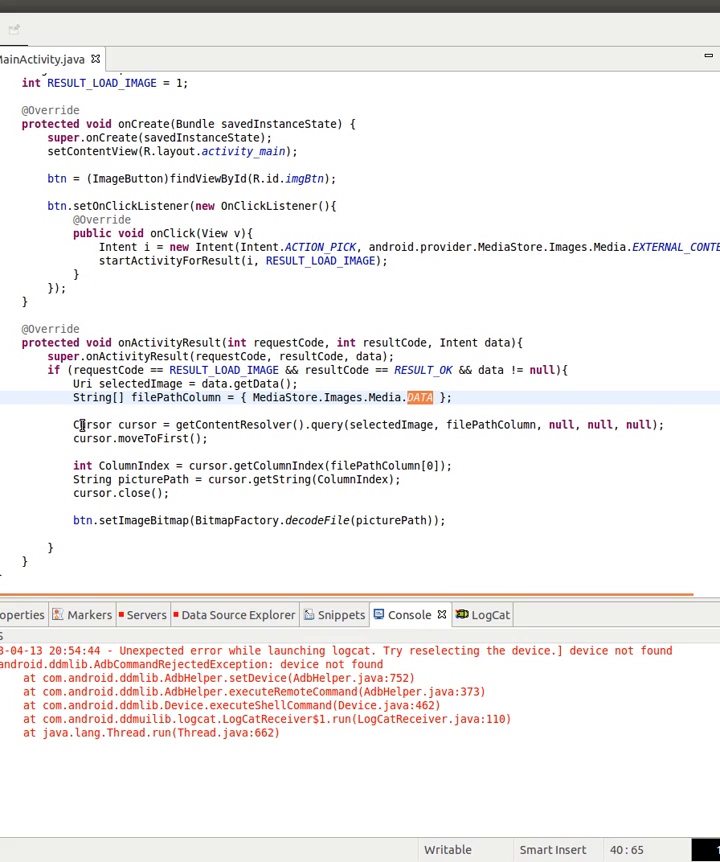
click(324, 424)
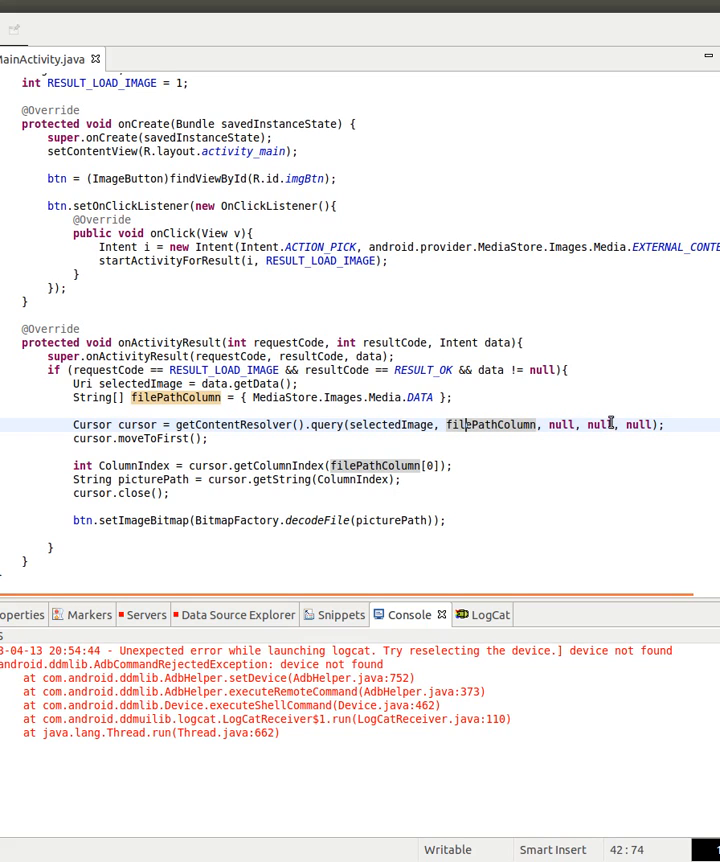
mouse_move(598, 430)
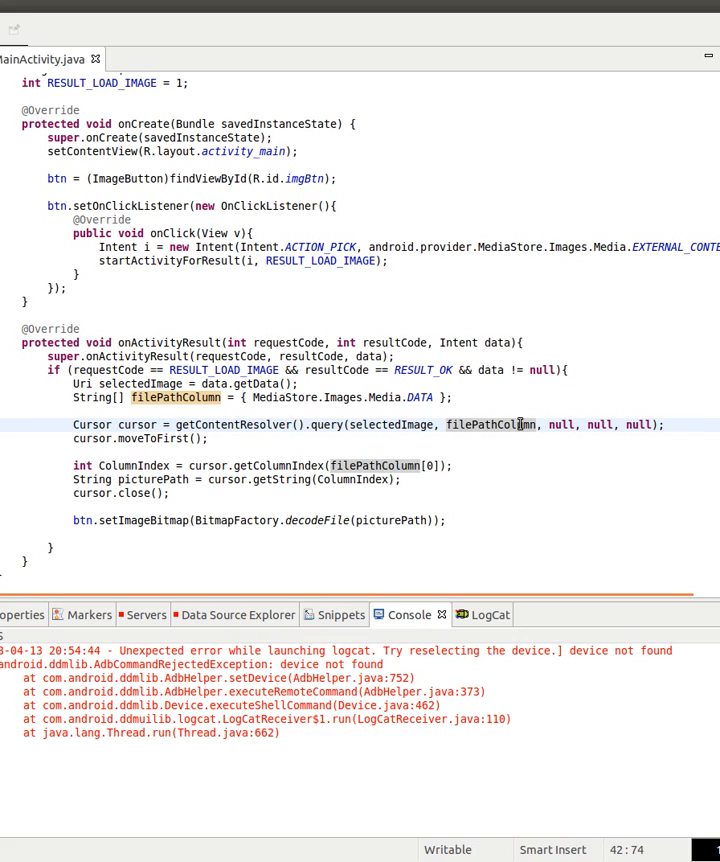
click(128, 439)
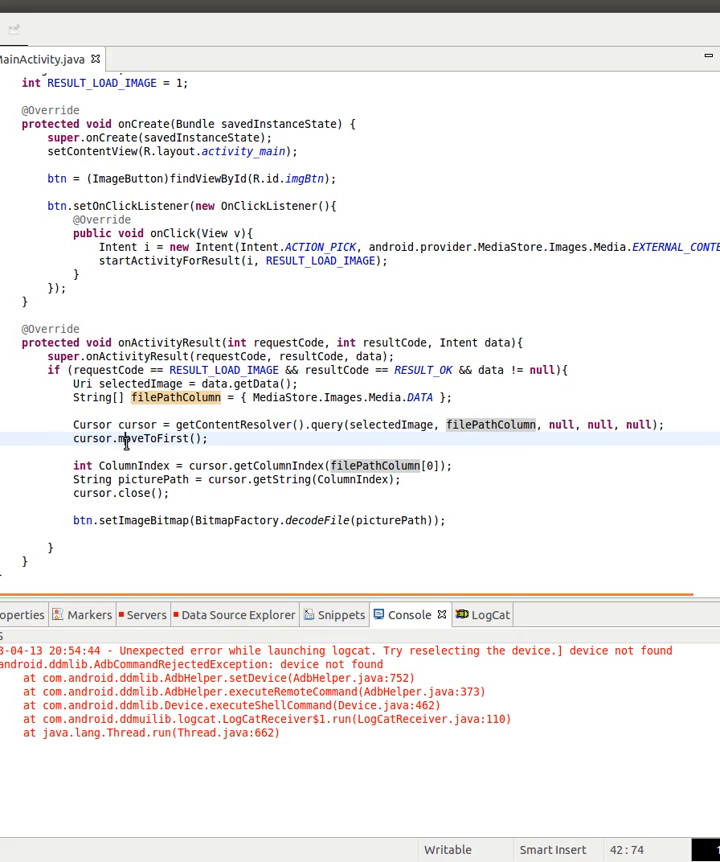
mouse_move(134, 465)
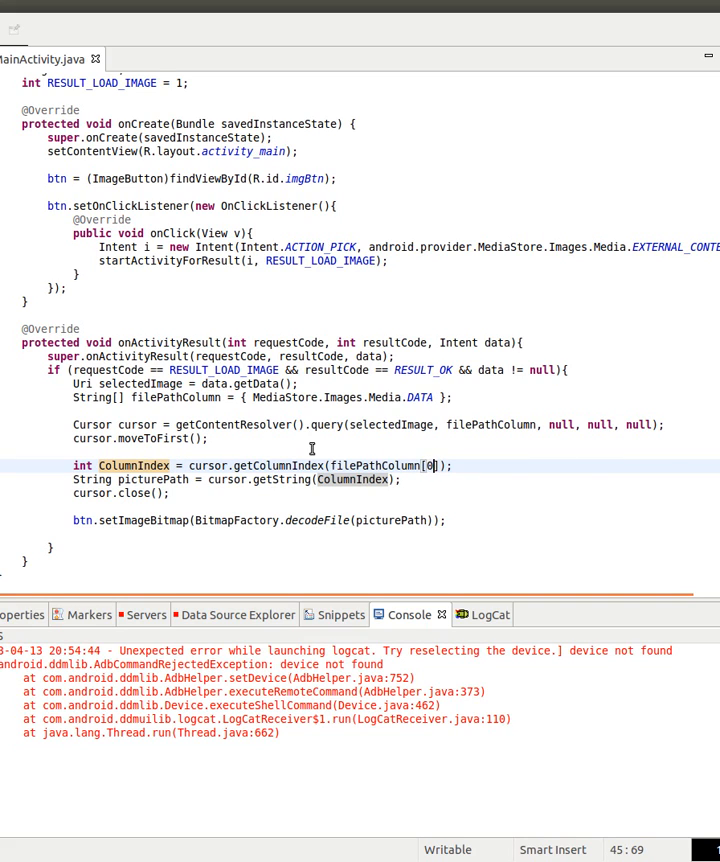
mouse_move(230, 451)
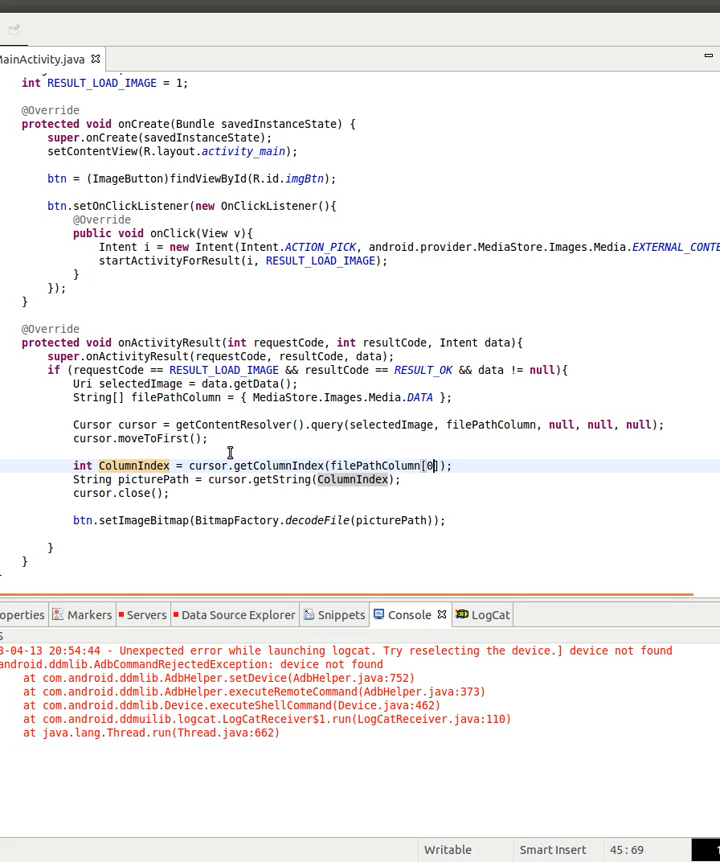
mouse_move(130, 483)
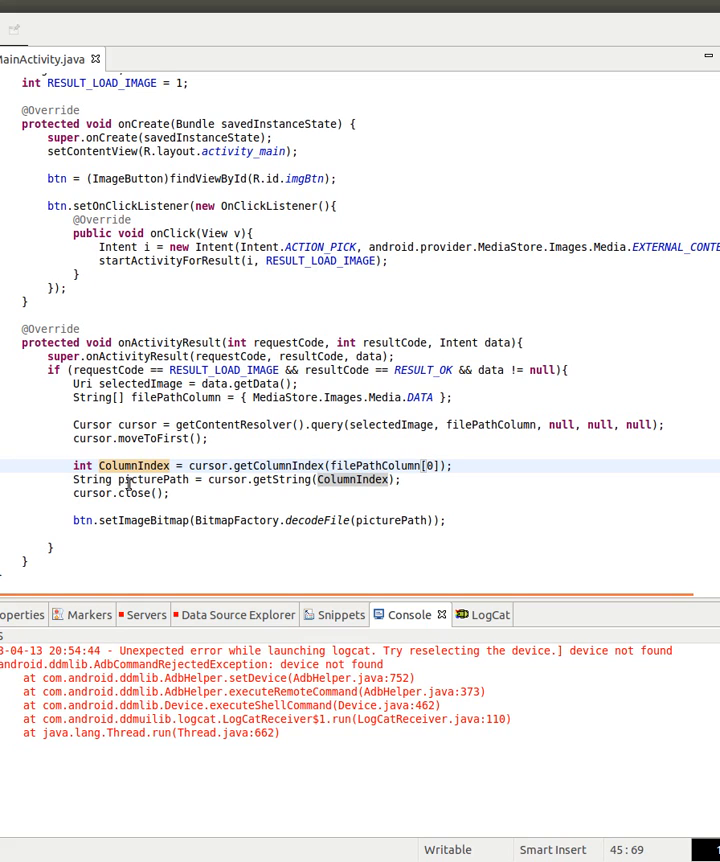
double_click(147, 479)
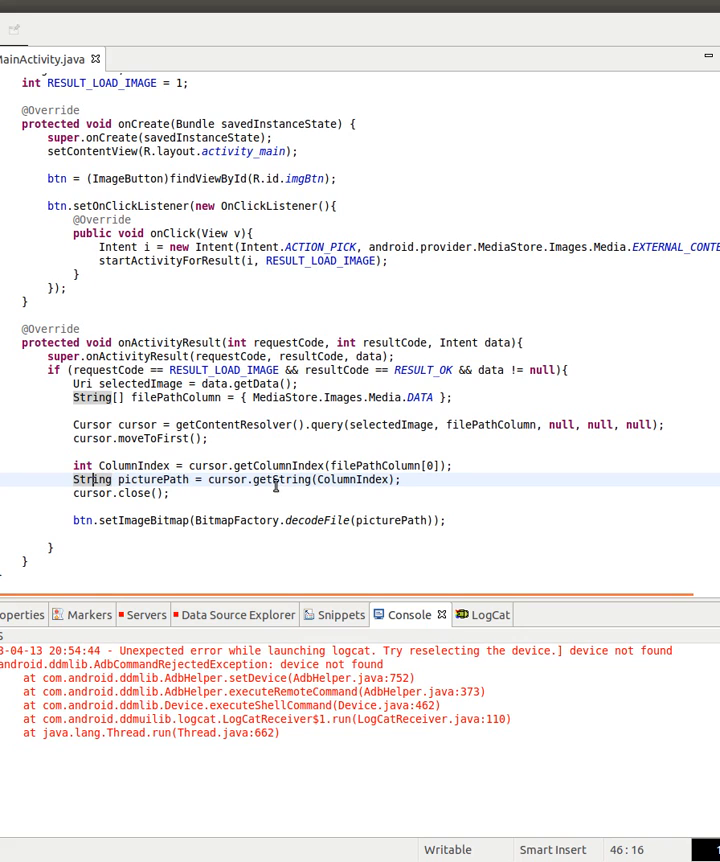
mouse_move(231, 490)
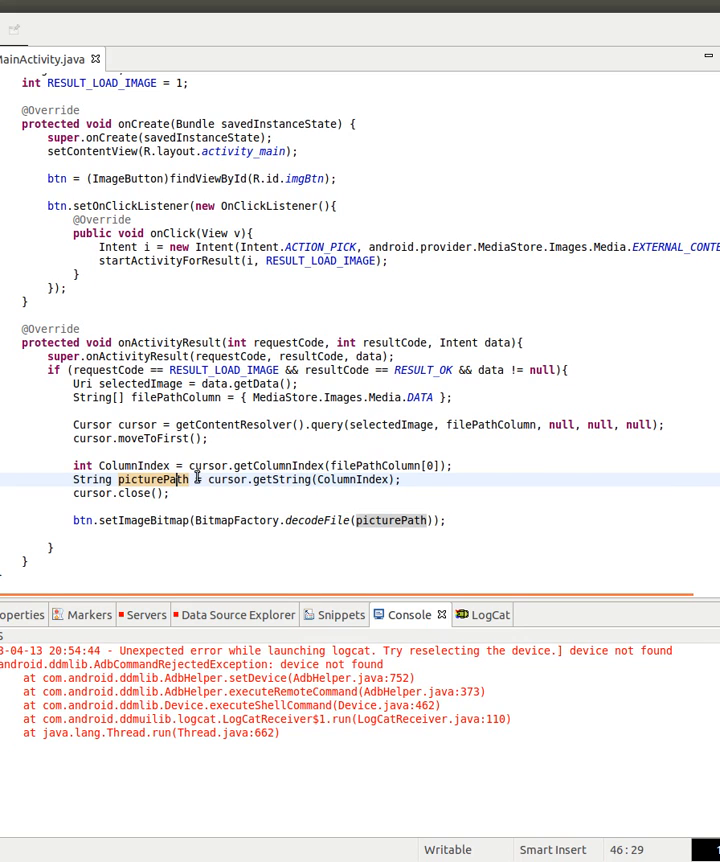
double_click(150, 480)
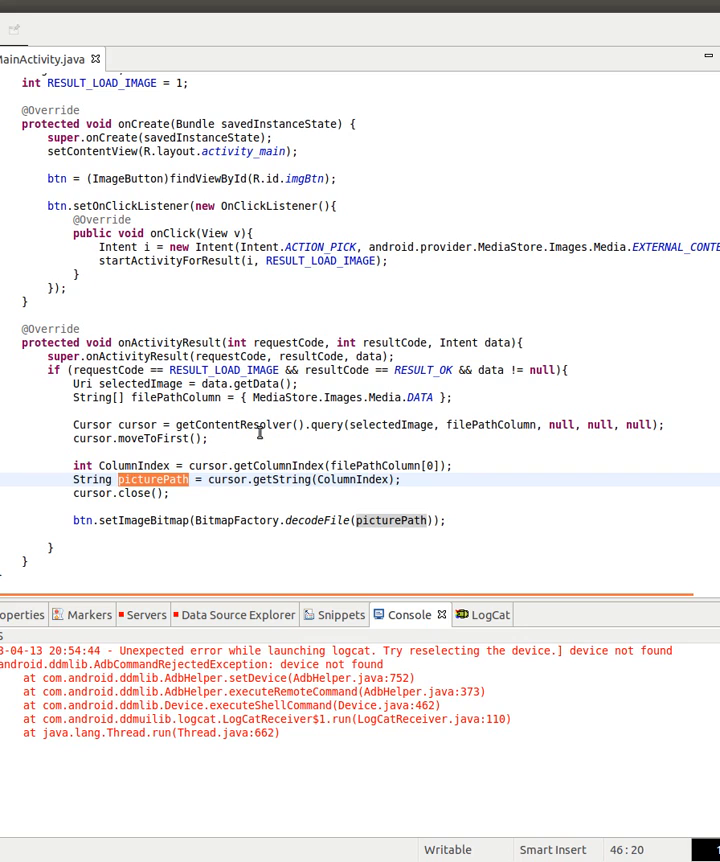
mouse_move(152, 479)
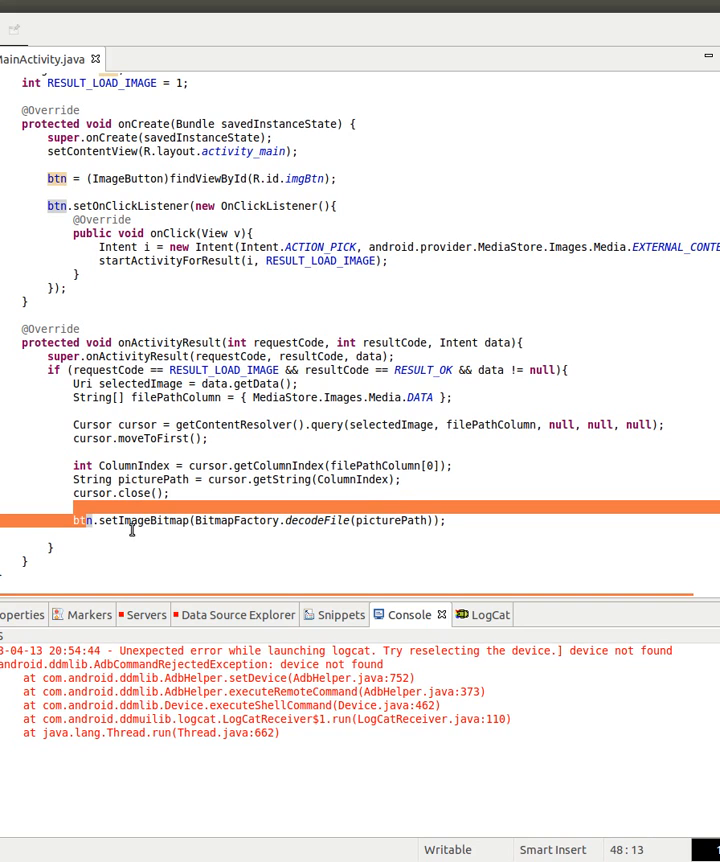
Highlight btn, BitmapFactory, decodeFile and picturePath on the setImageBitmap line
click(118, 520)
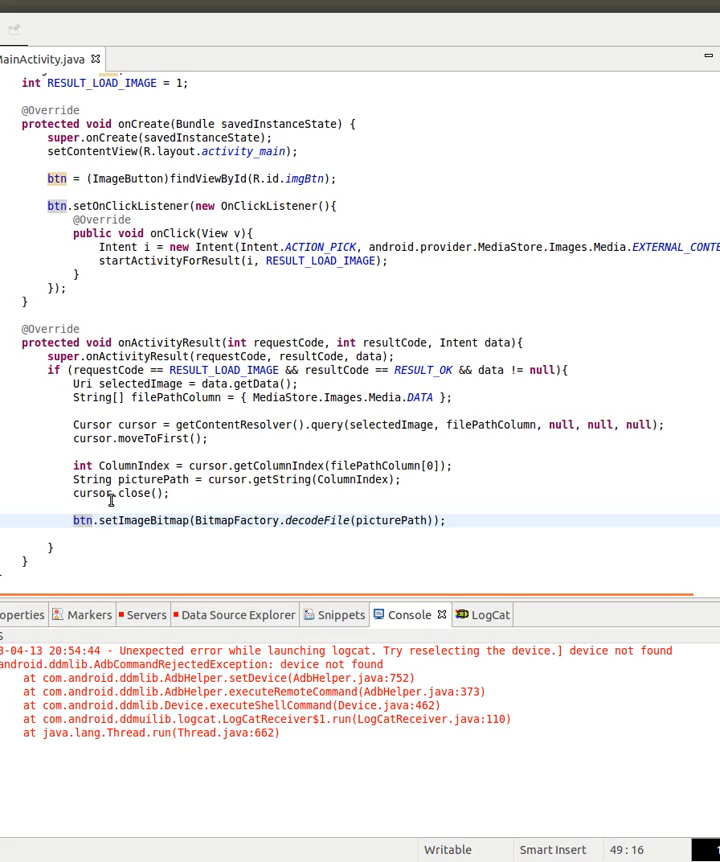
double_click(140, 520)
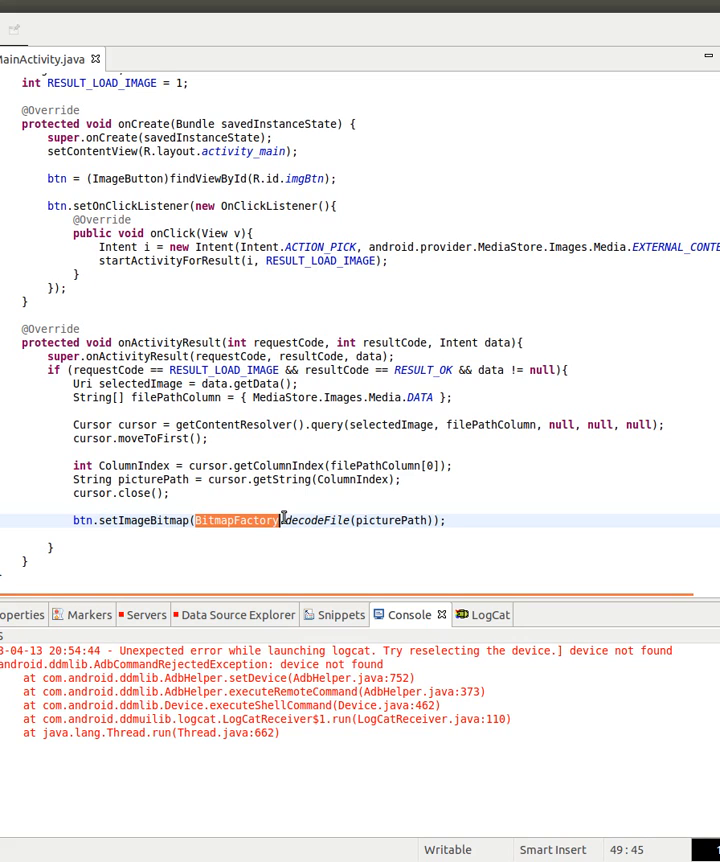
double_click(319, 520)
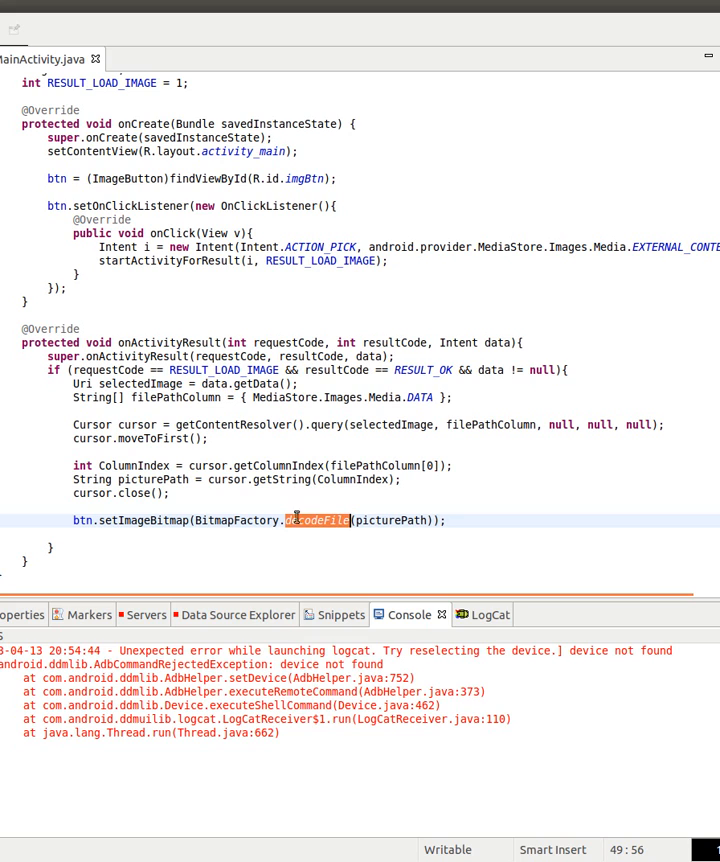
mouse_move(313, 520)
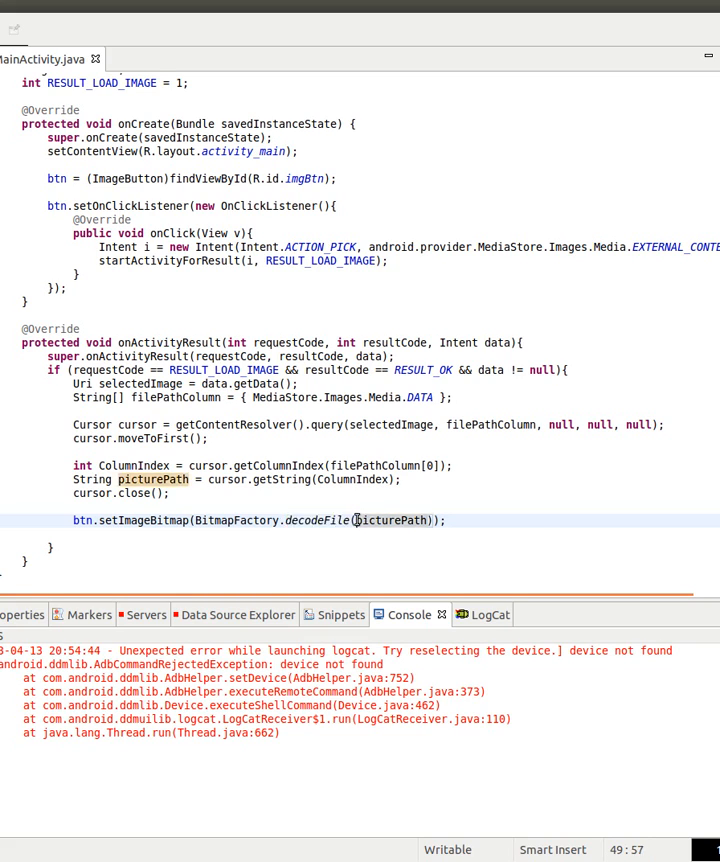
double_click(385, 520)
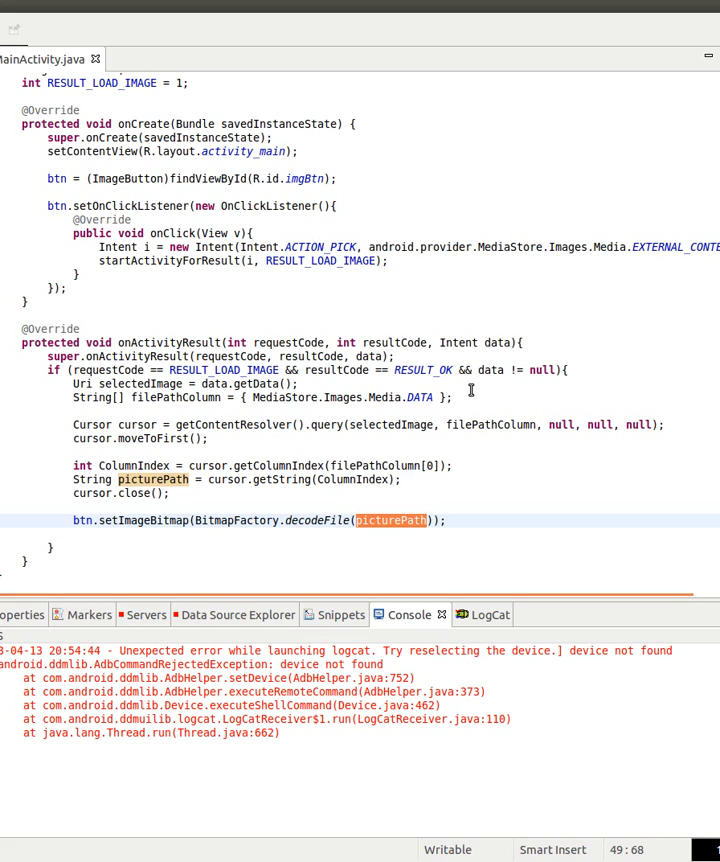
mouse_move(173, 391)
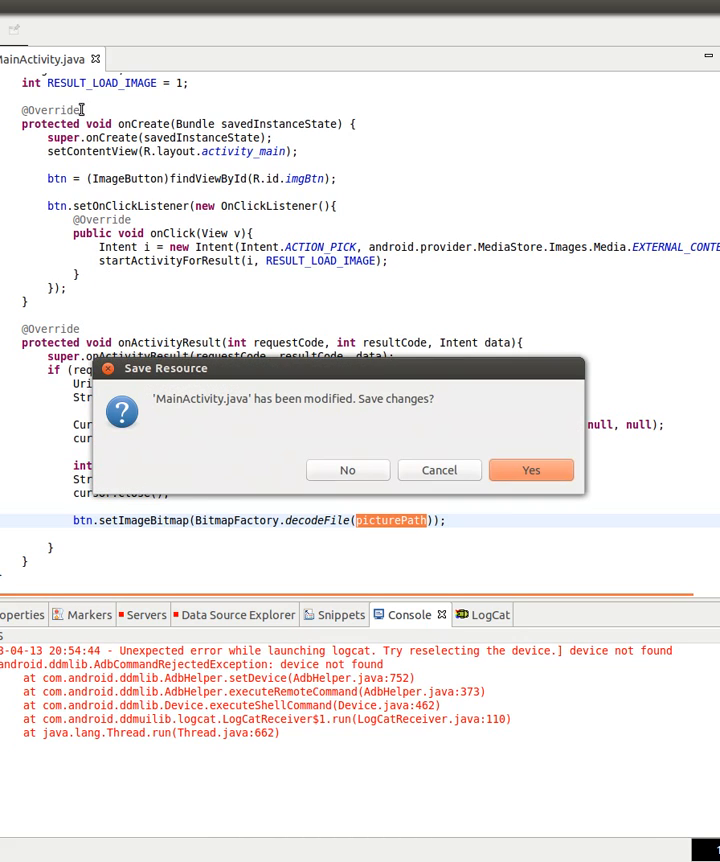
mouse_move(424, 470)
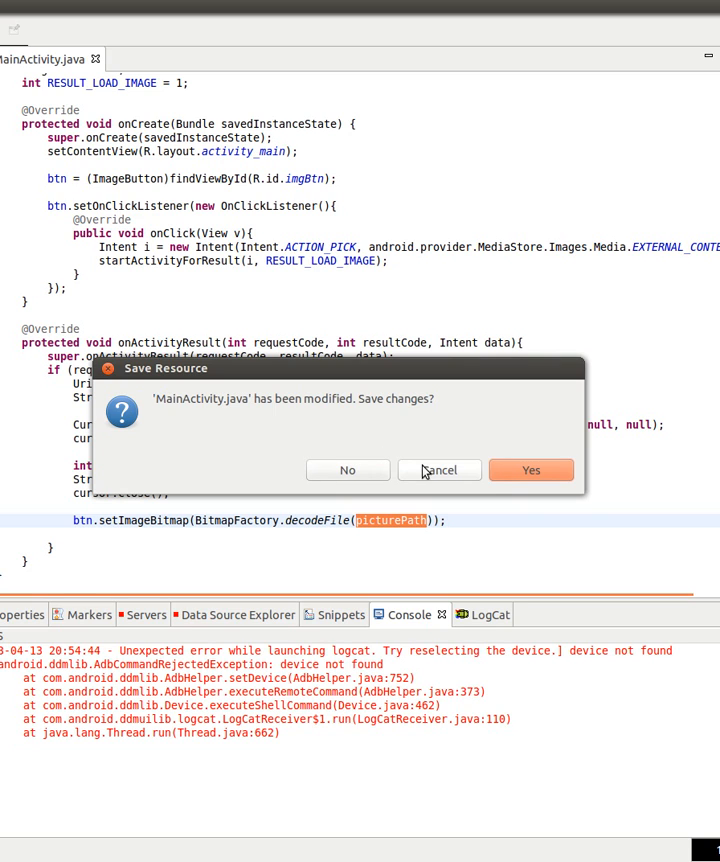
Confirm saving MainActivity.java so the Nexus4.2 emulator starts
click(531, 470)
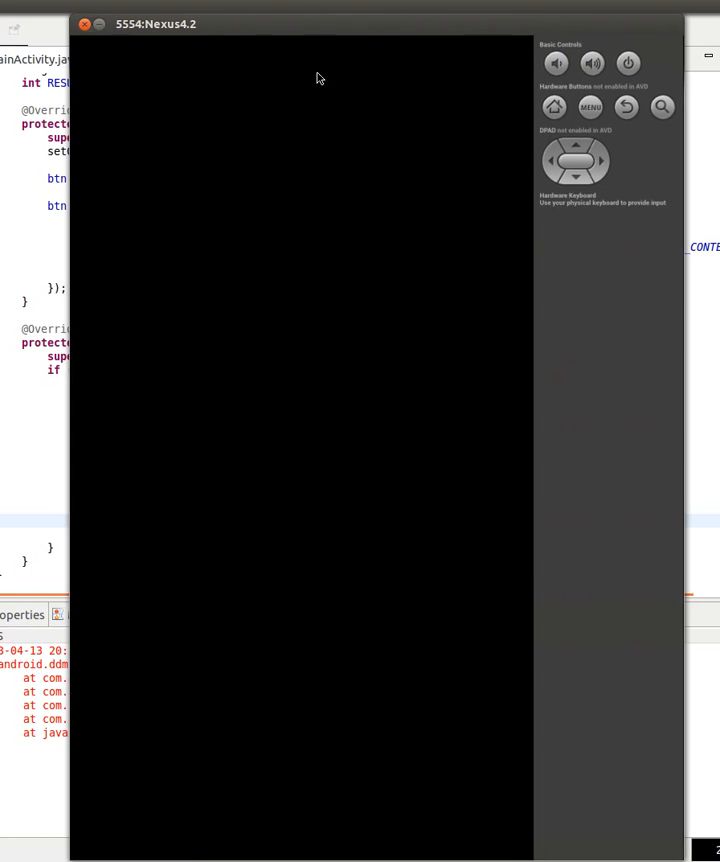
mouse_move(310, 600)
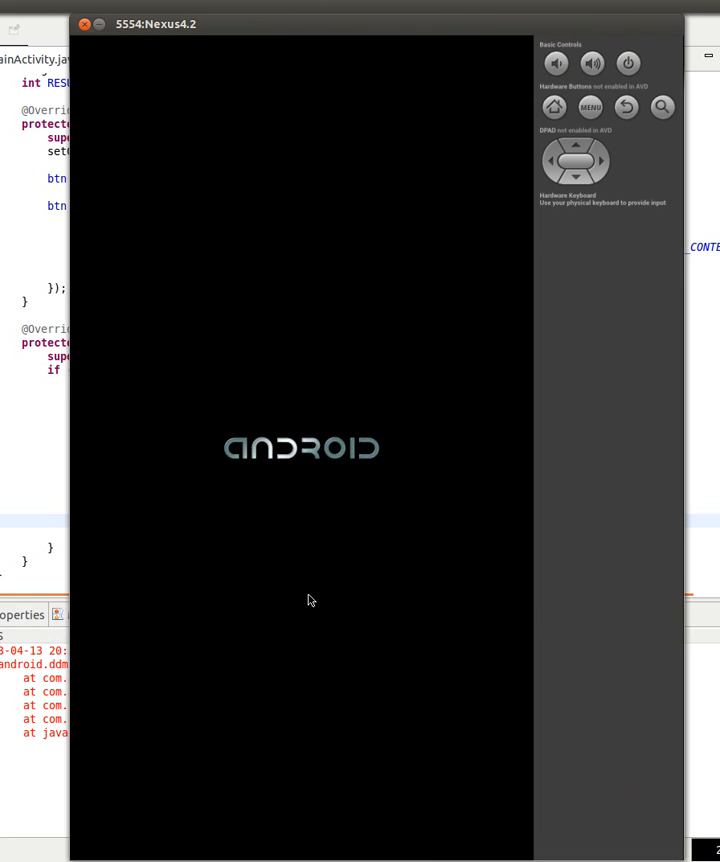
mouse_move(270, 600)
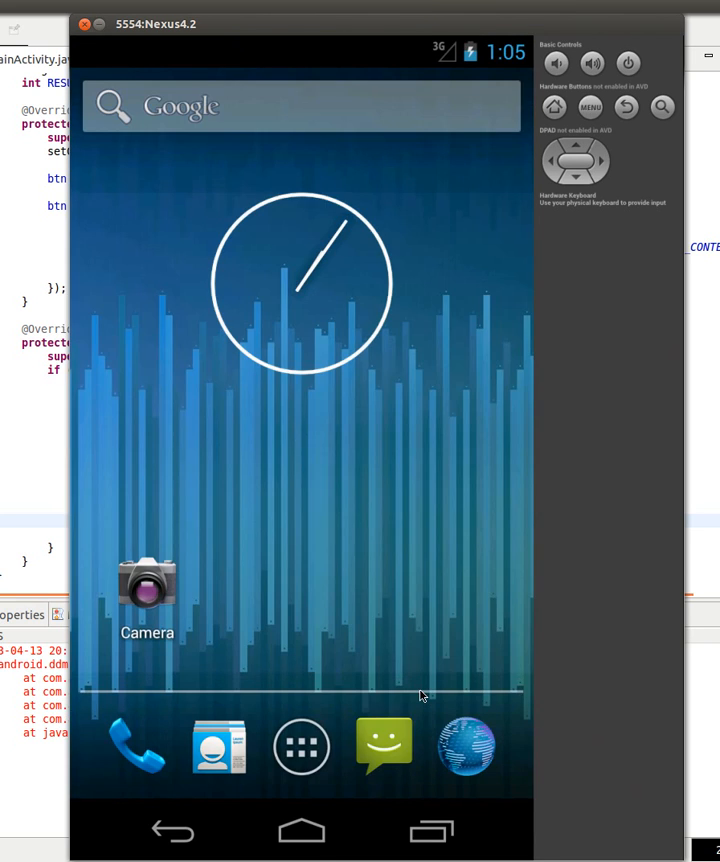
mouse_move(400, 697)
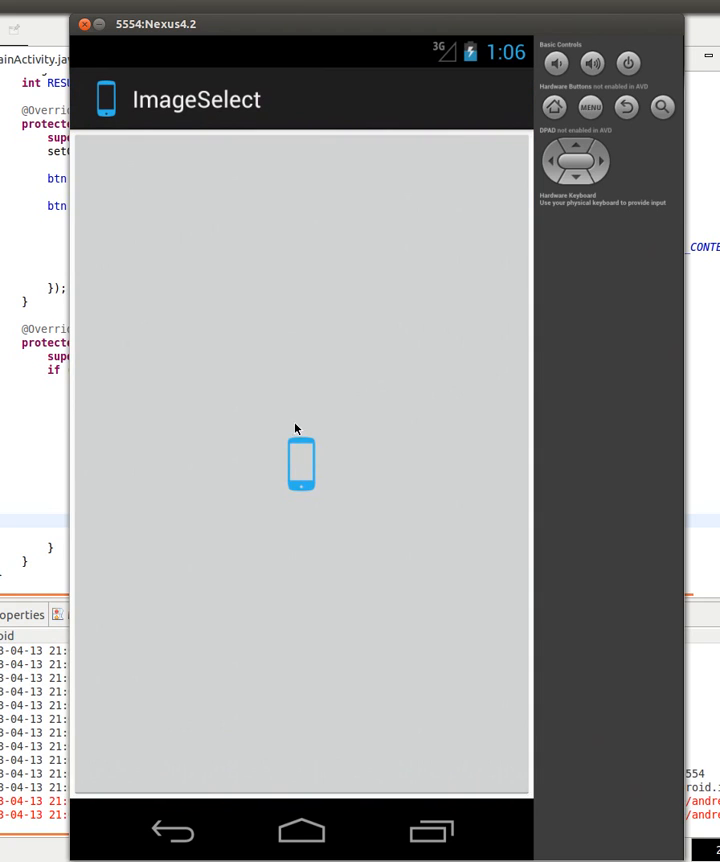
click(300, 463)
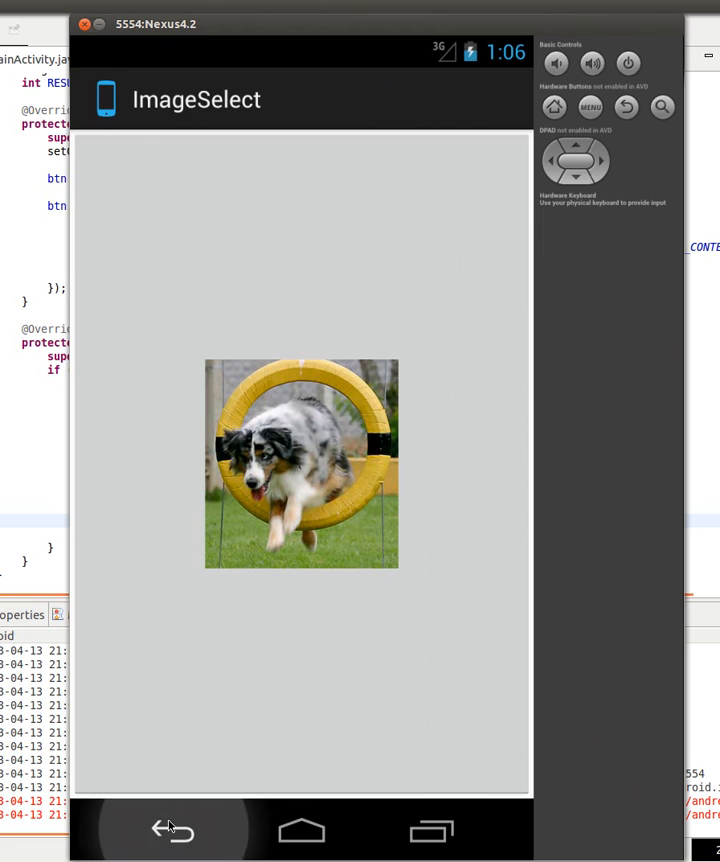
click(170, 830)
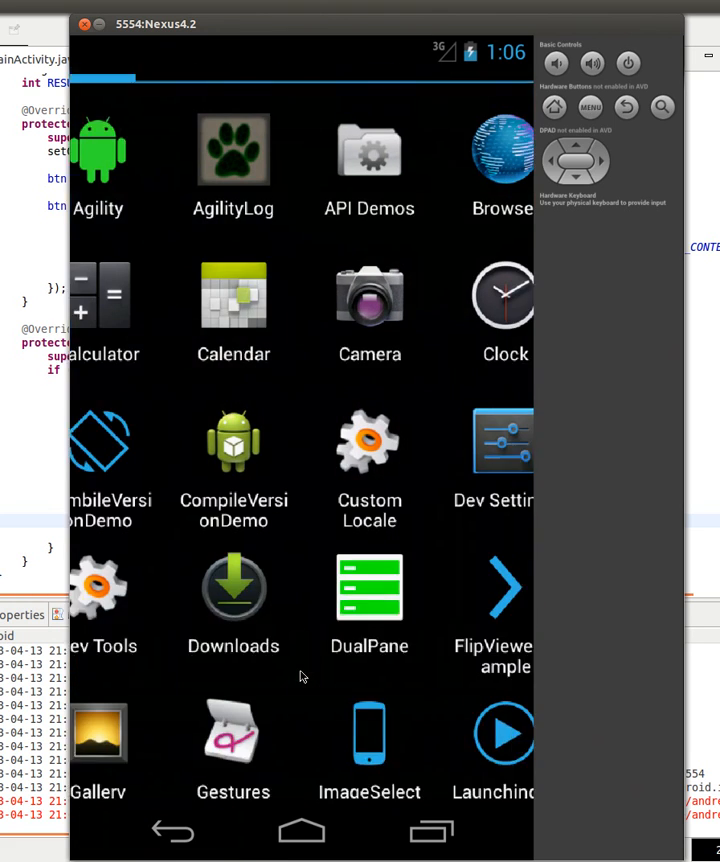
click(369, 735)
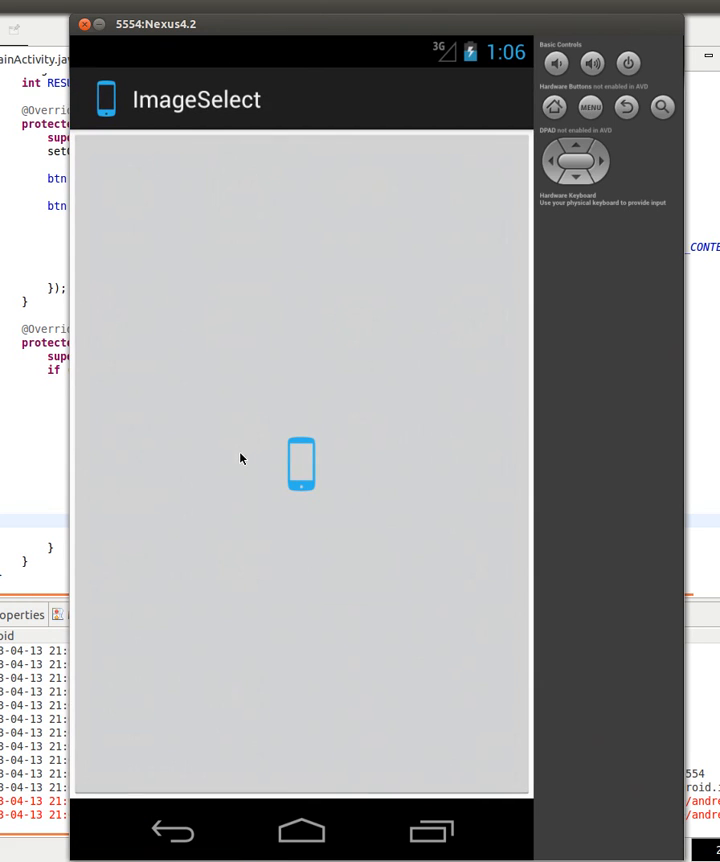
mouse_move(380, 420)
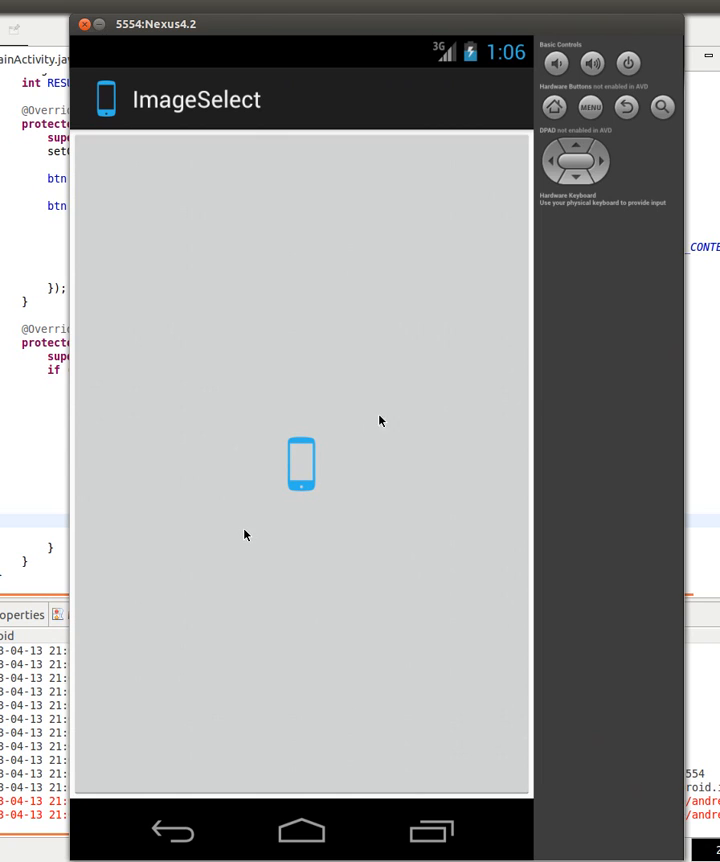
mouse_move(340, 452)
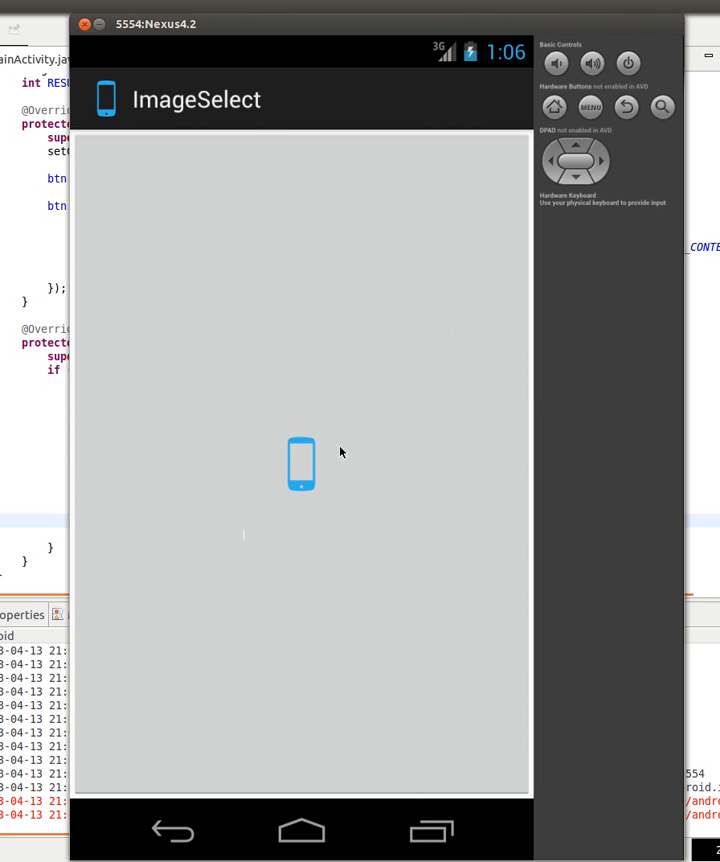
mouse_move(223, 531)
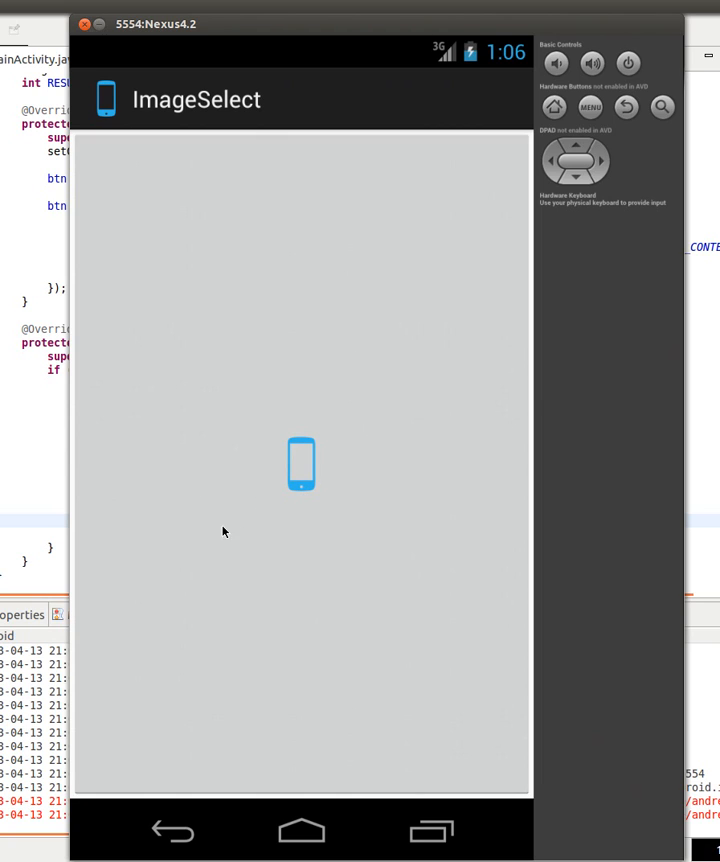
mouse_move(276, 382)
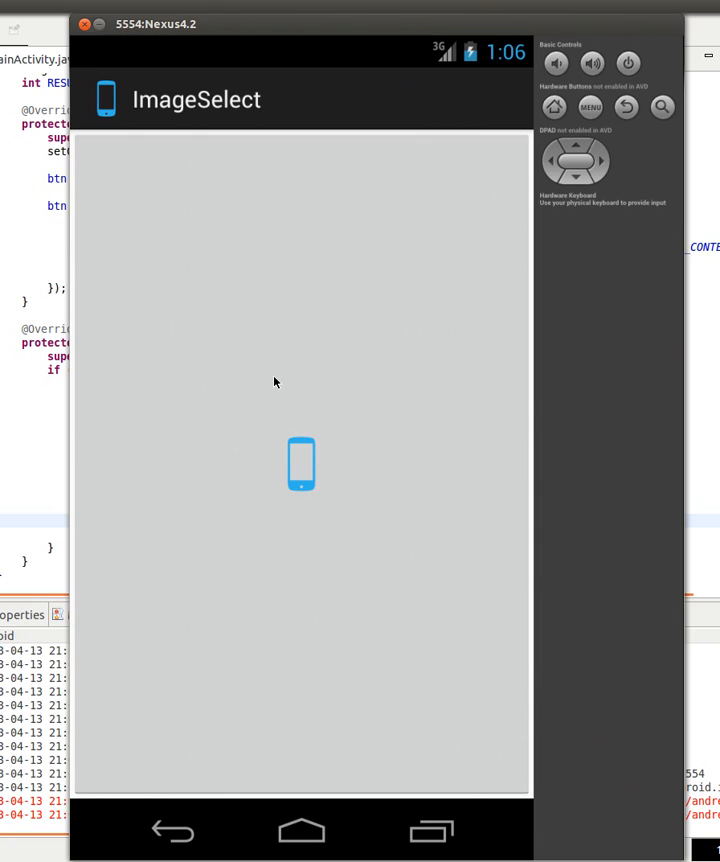
mouse_move(282, 160)
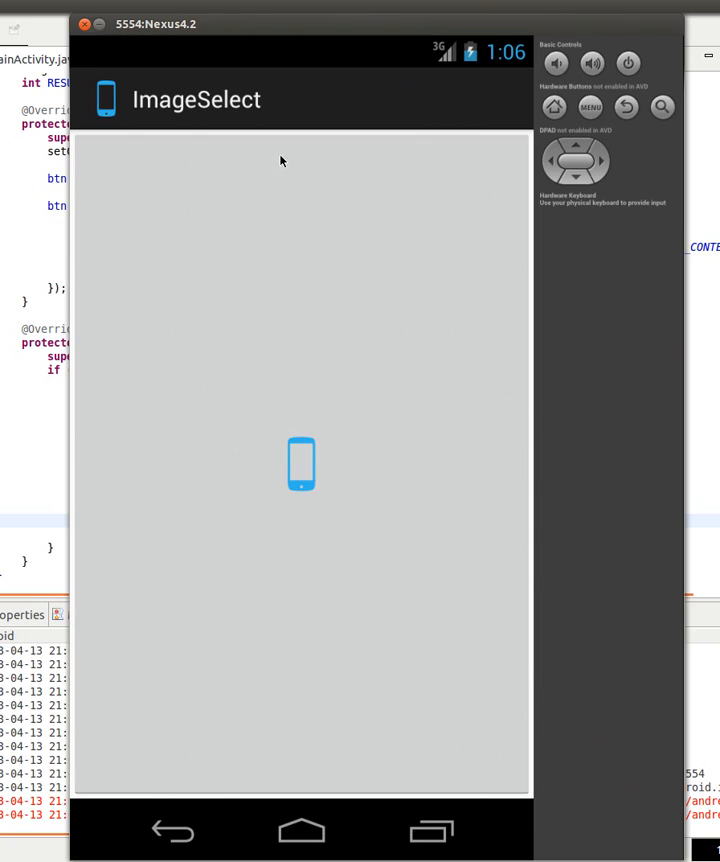
mouse_move(194, 338)
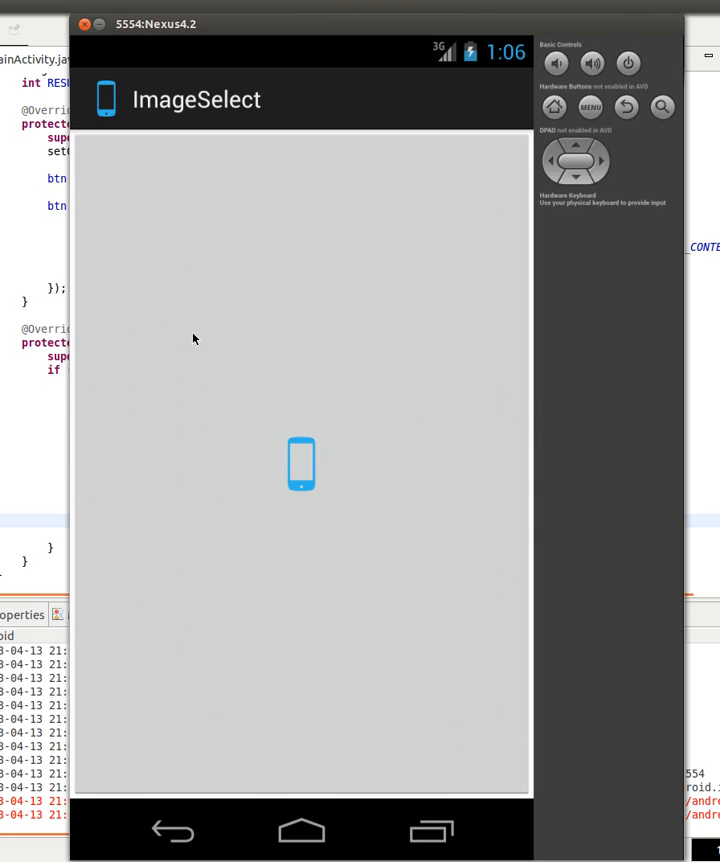
mouse_move(230, 434)
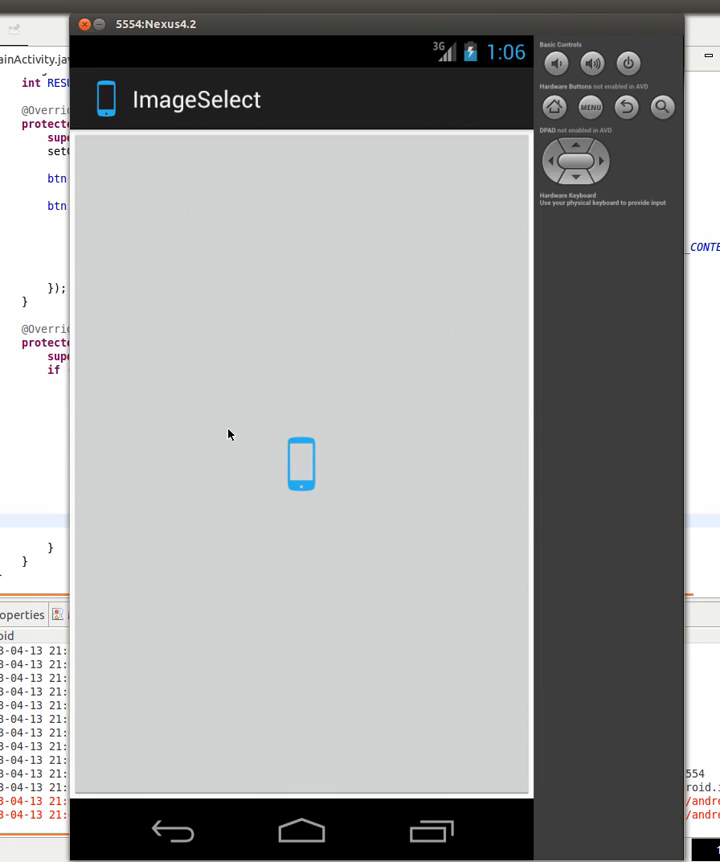
mouse_move(311, 492)
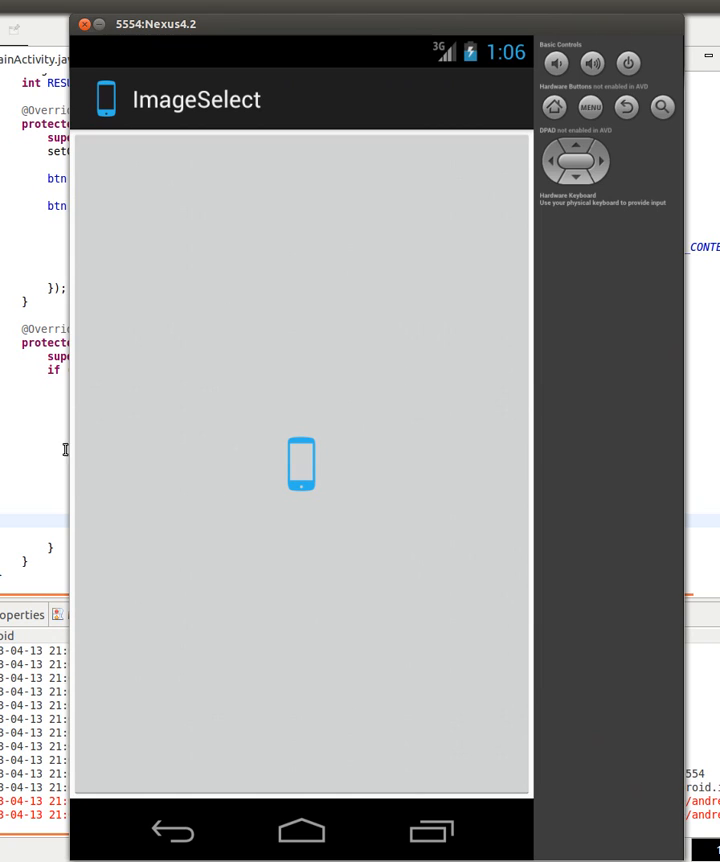
mouse_move(231, 470)
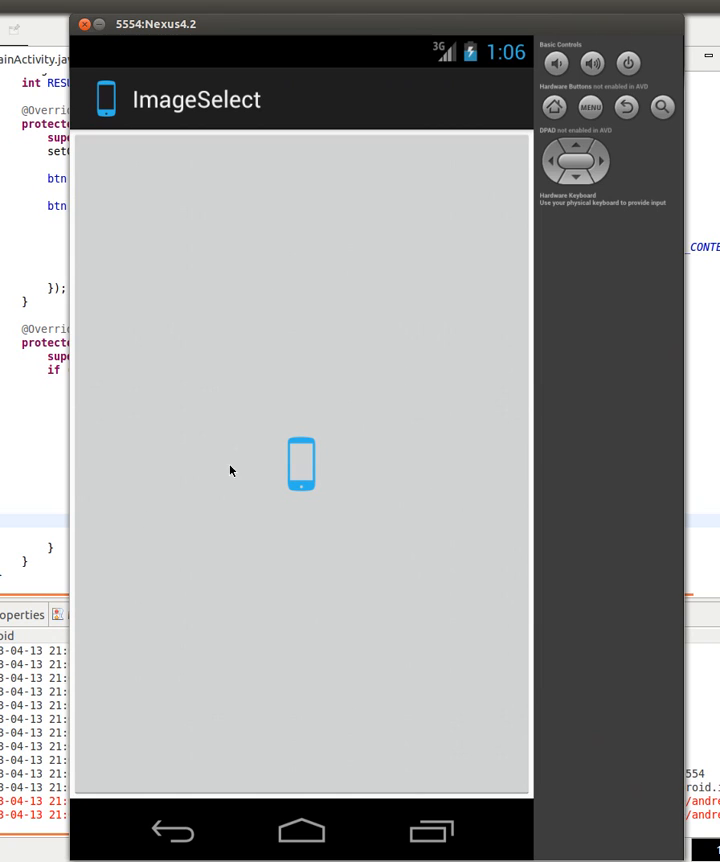
mouse_move(387, 399)
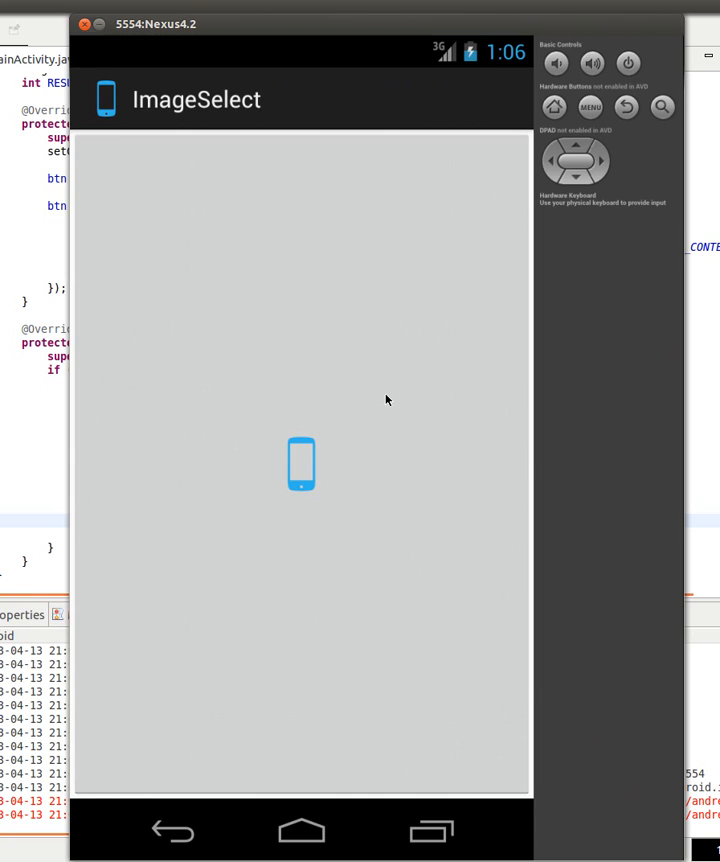
mouse_move(391, 420)
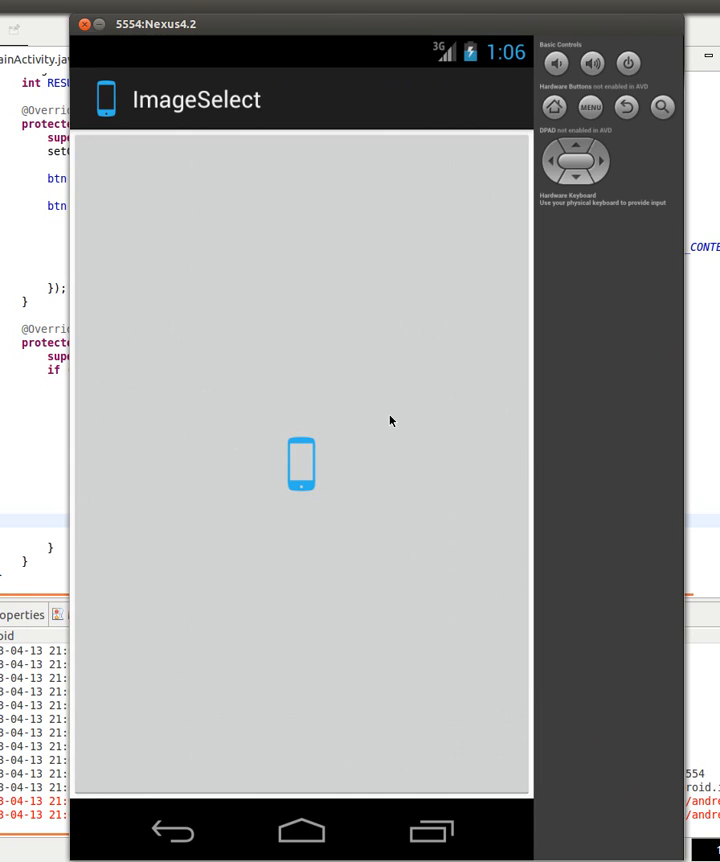
mouse_move(449, 183)
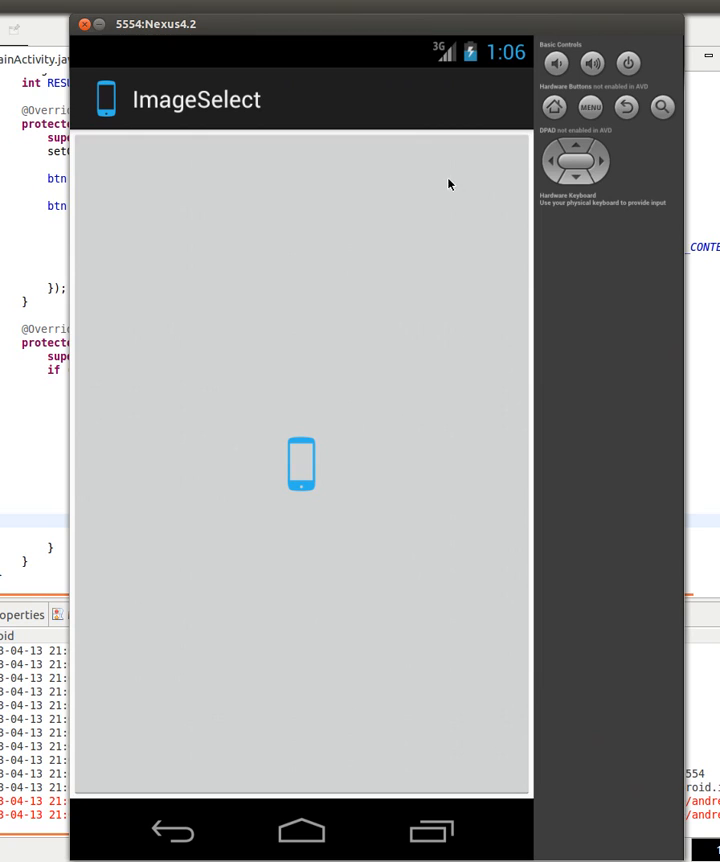
mouse_move(318, 278)
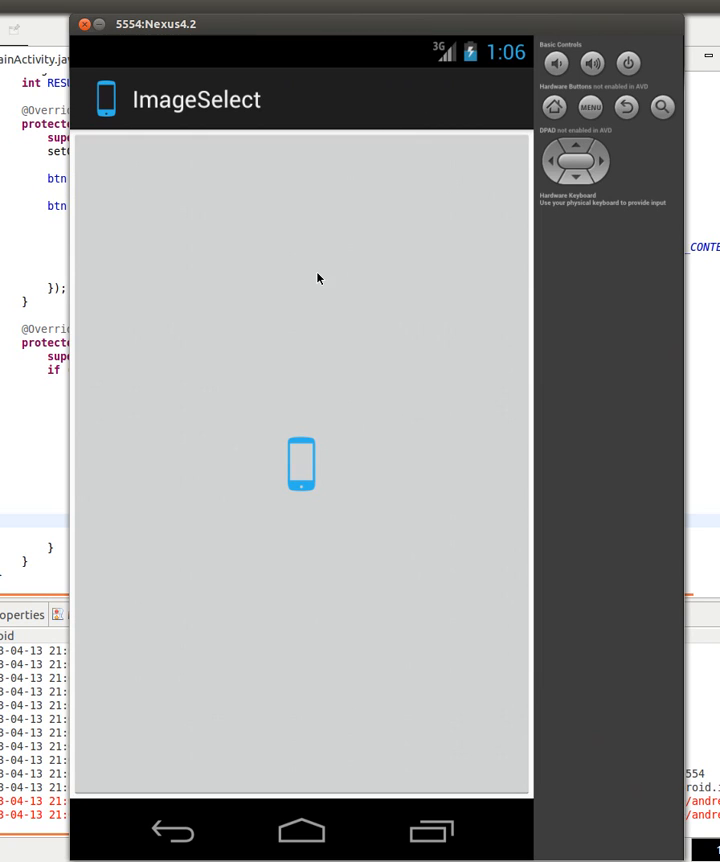
mouse_move(231, 46)
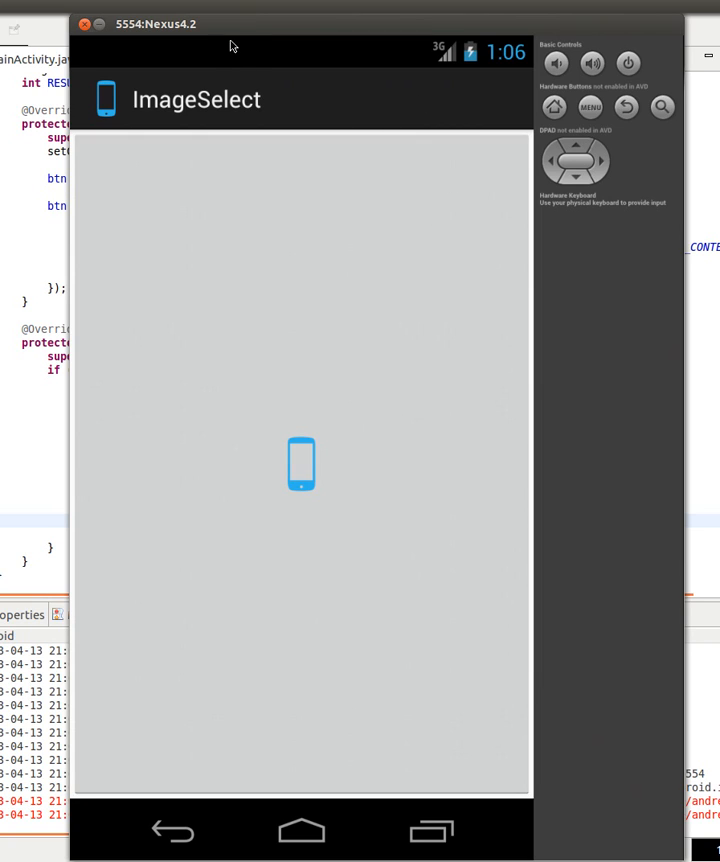
mouse_move(238, 360)
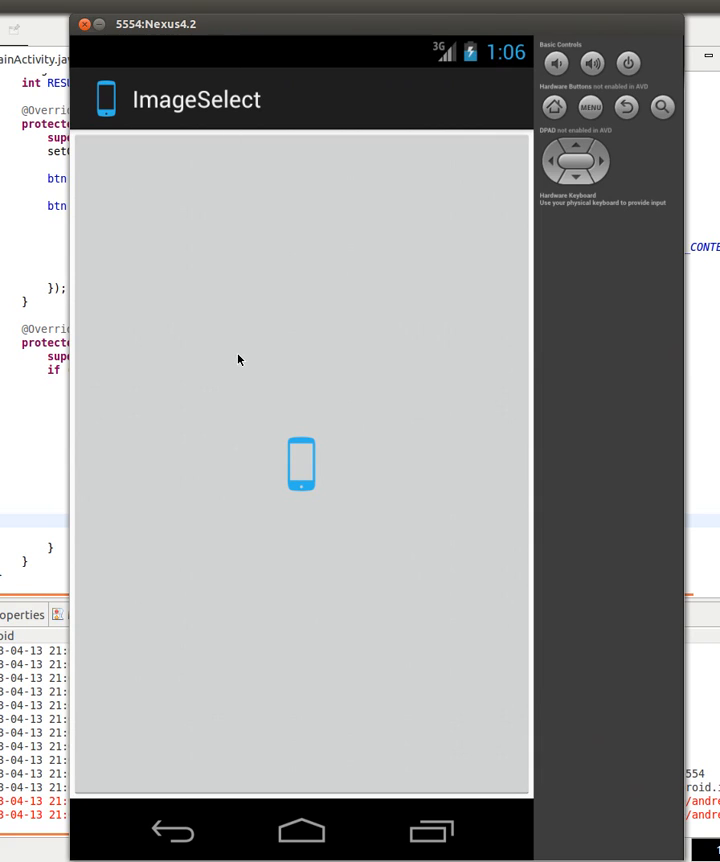
mouse_move(329, 401)
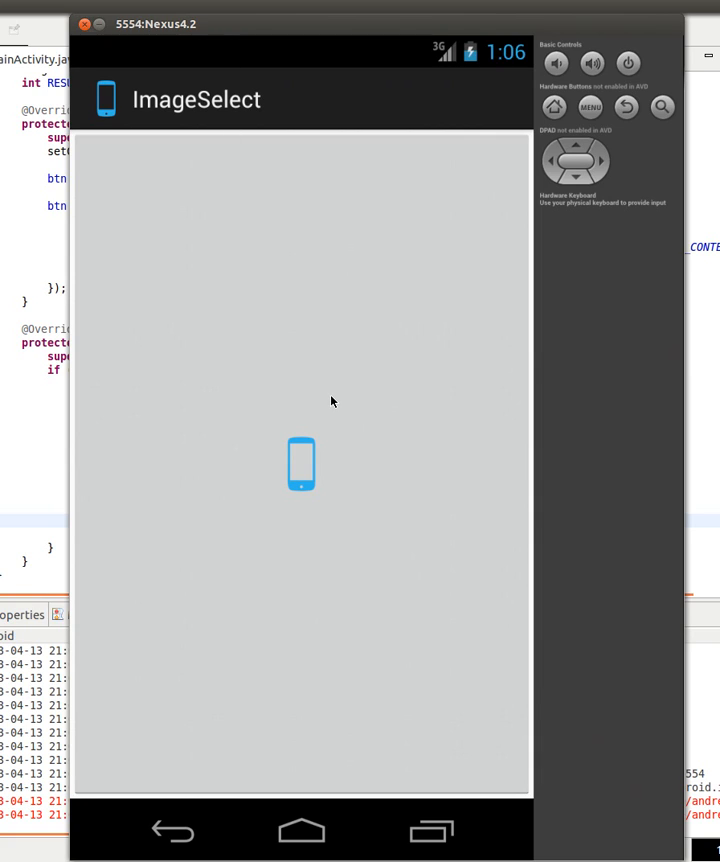
mouse_move(472, 418)
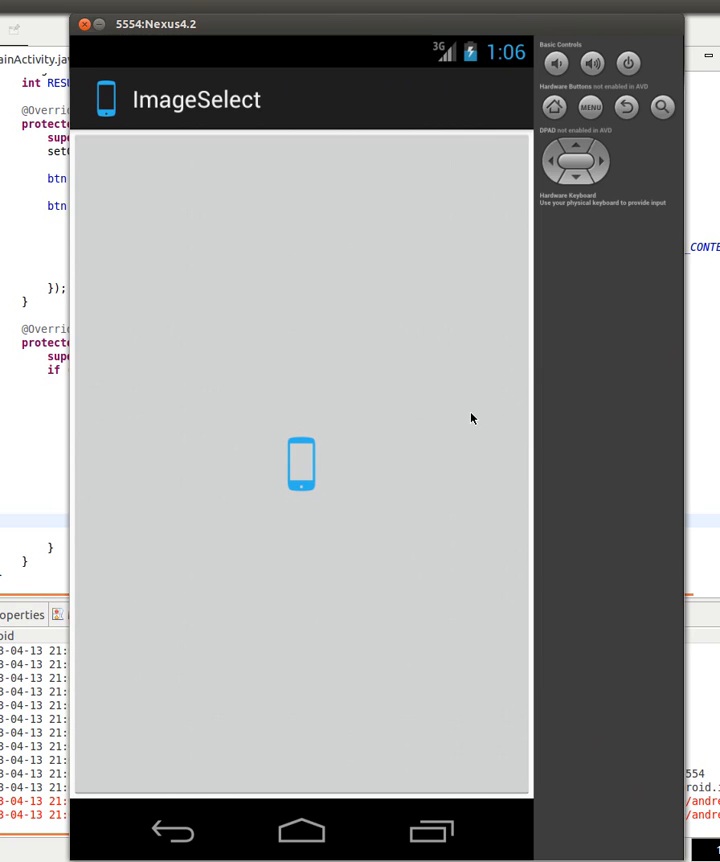
mouse_move(402, 457)
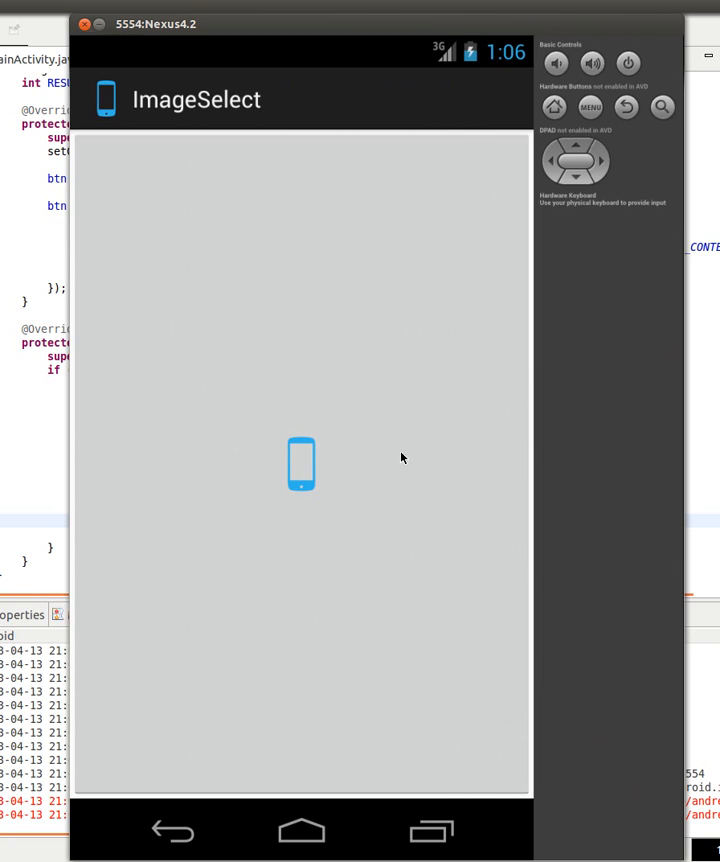
mouse_move(352, 315)
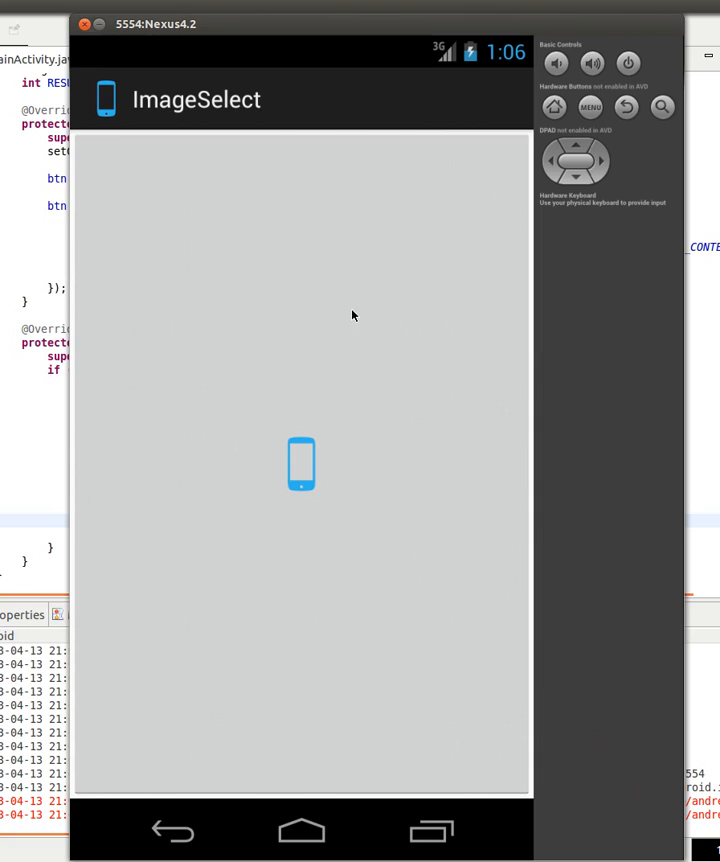
mouse_move(396, 317)
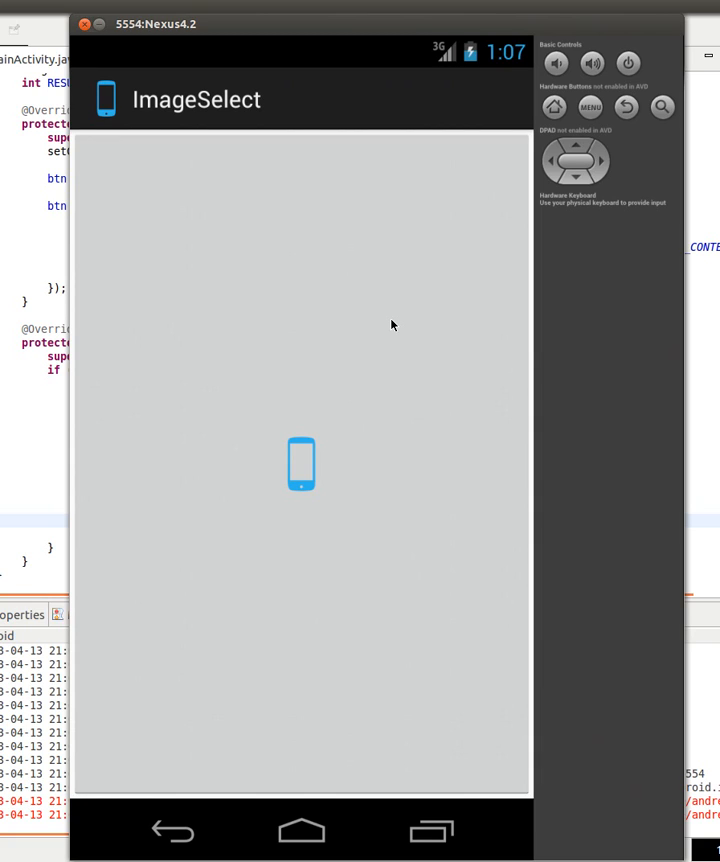
mouse_move(203, 284)
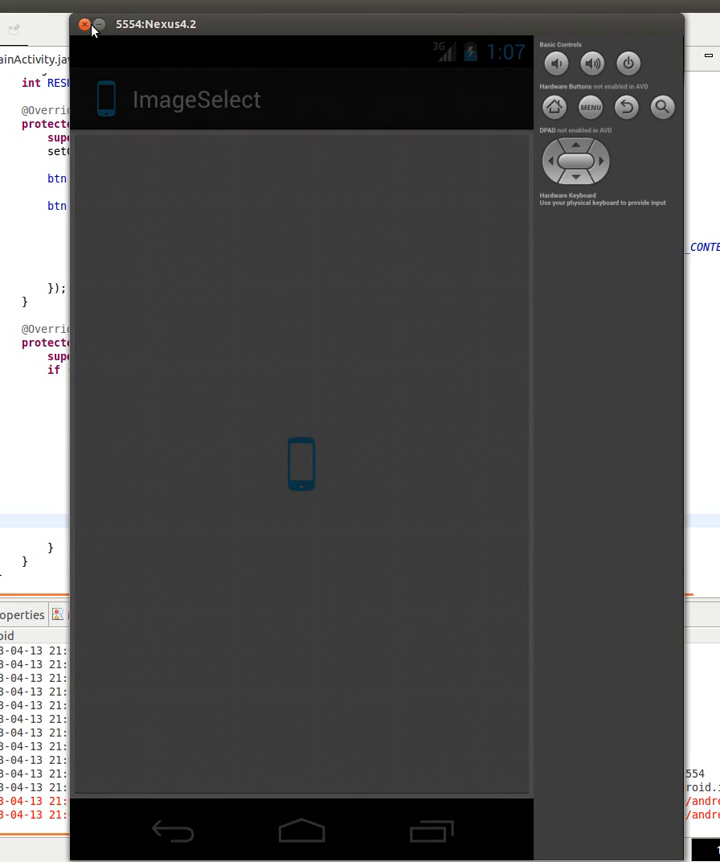
Close the 5554:Nexus4.2 emulator window to return to Eclipse
click(87, 23)
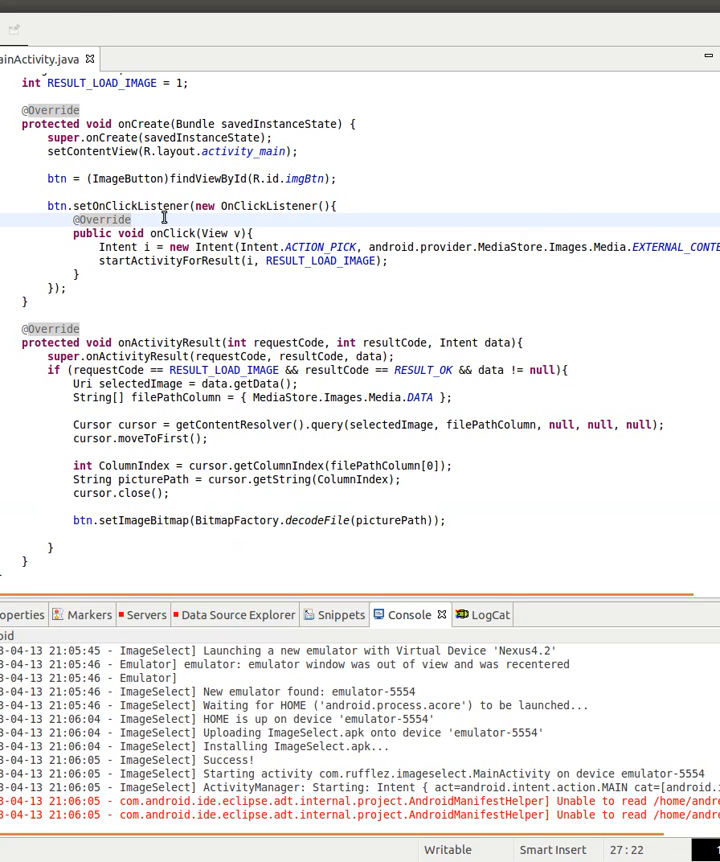